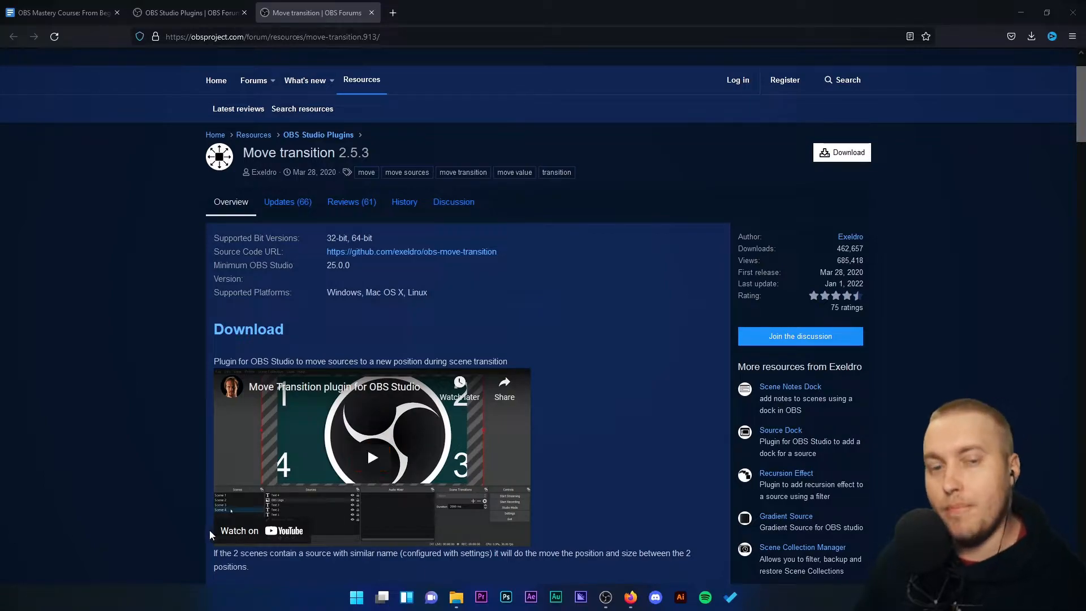
Look up the Move transition plugin by name before returning to OBS Studio.
{"action": "scroll", "scroll_direction": "down", "scroll_amount": 3}
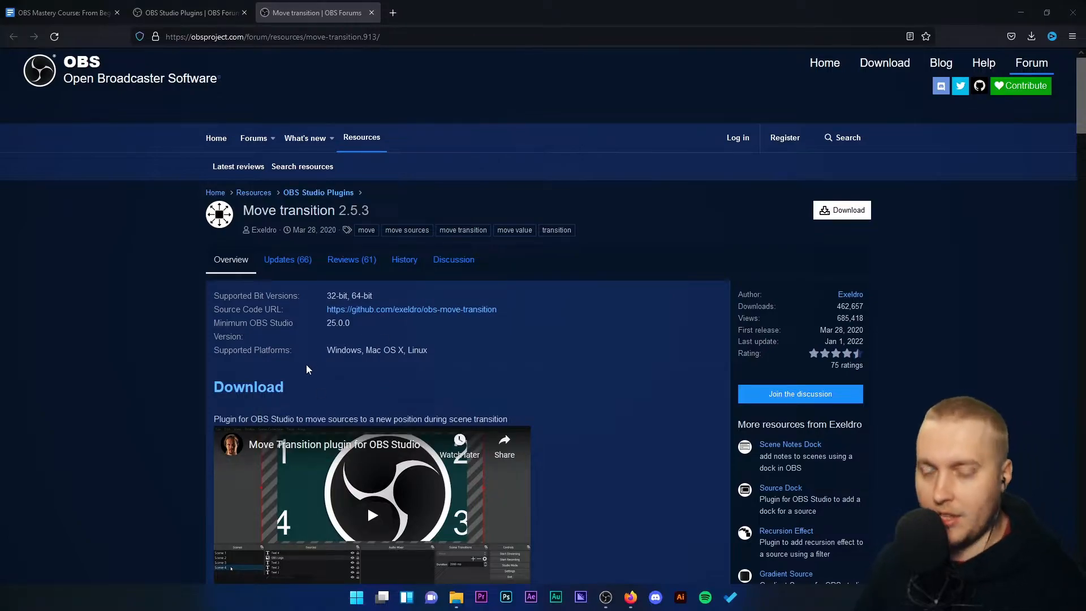
{"action": "double_click", "coordinate": [287, 210]}
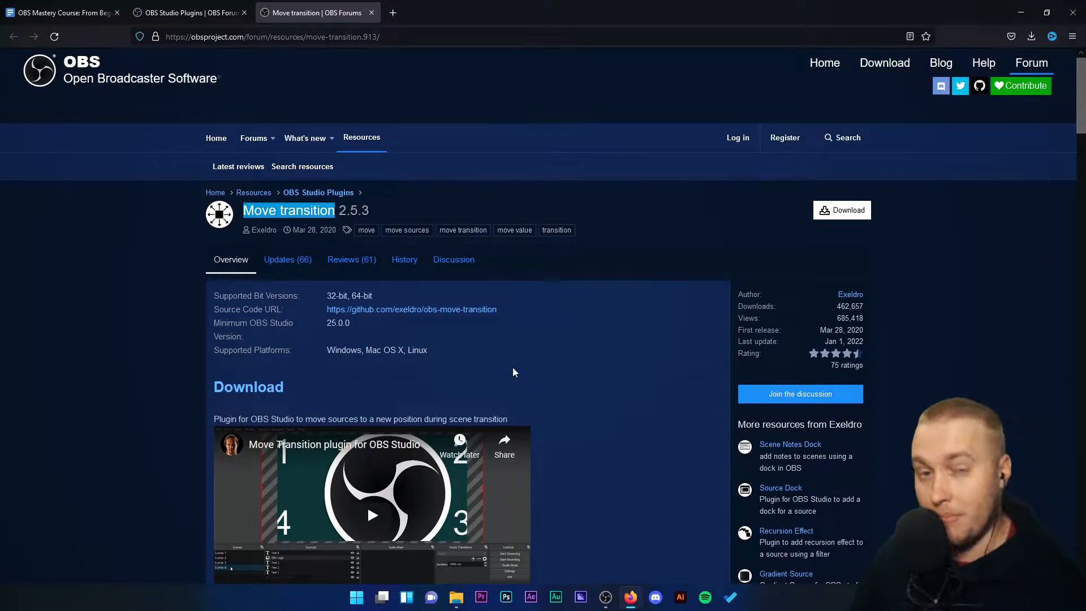
{"action": "mouse_move", "coordinate": [620, 373]}
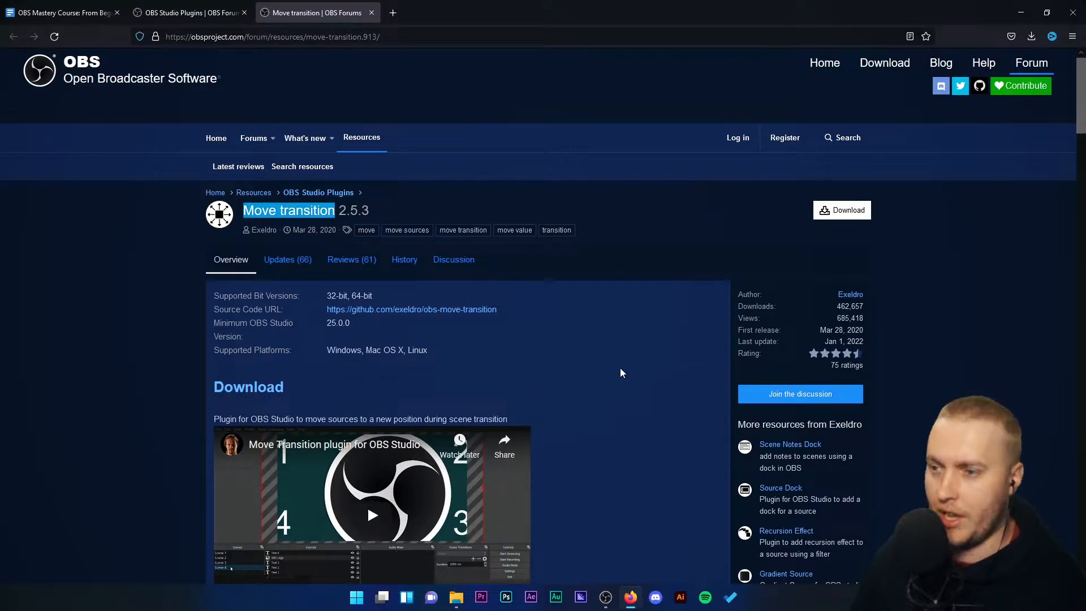
{"action": "mouse_move", "coordinate": [395, 297]}
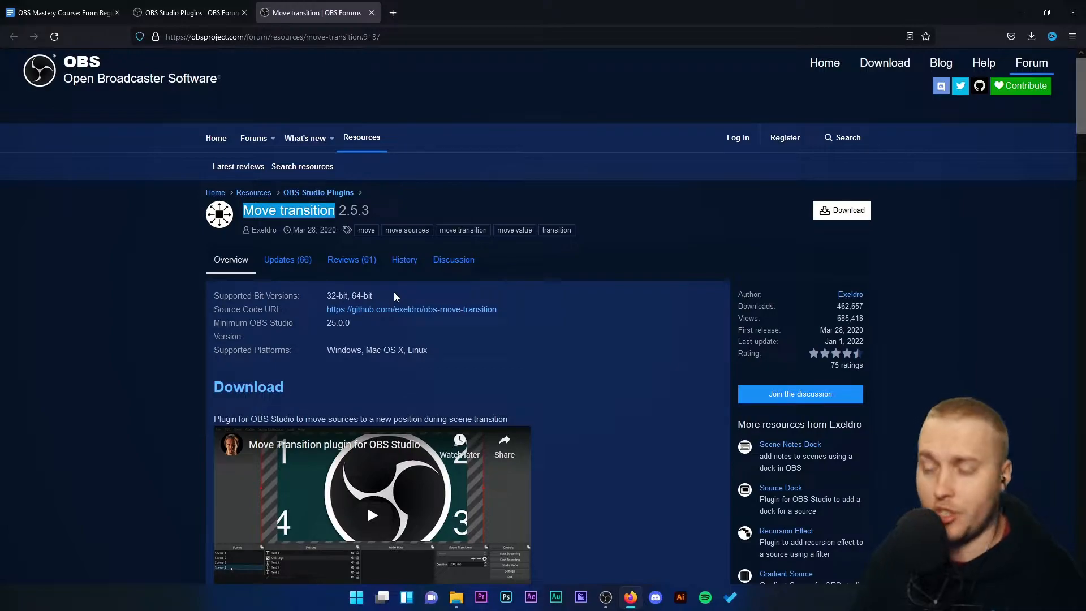
{"action": "left_click", "coordinate": [841, 210]}
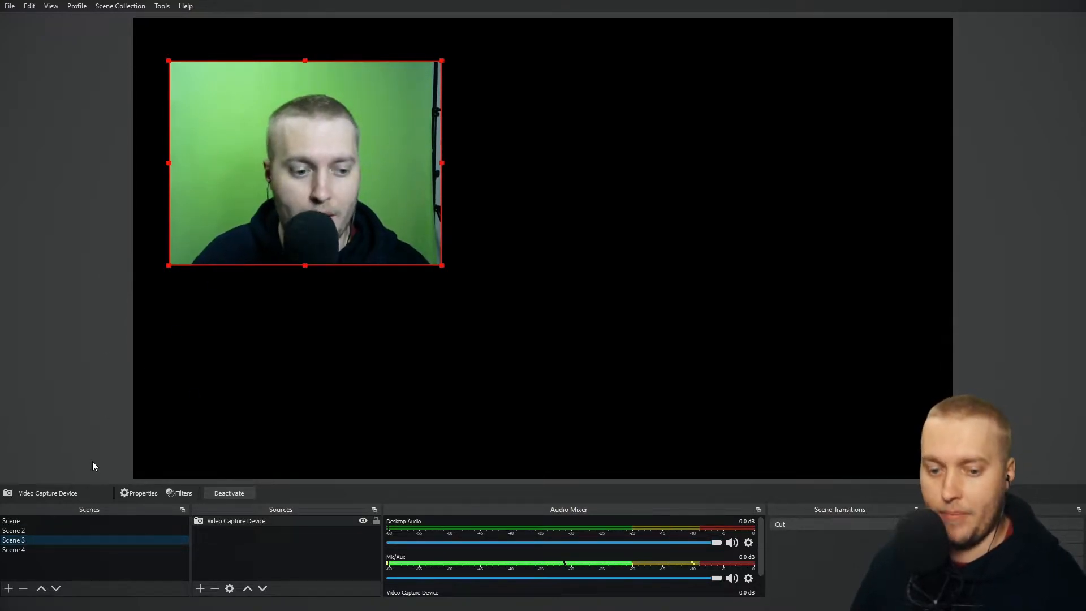
Preview Scenes 4, 2 and 3 with the default Cut transition.
{"action": "left_click", "coordinate": [13, 549]}
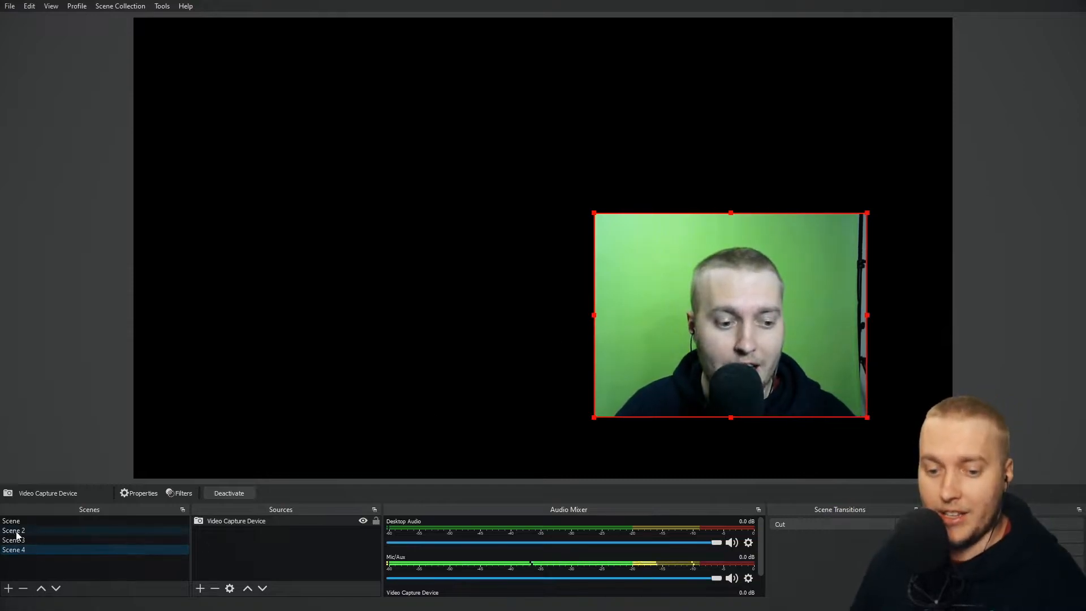
{"action": "left_click", "coordinate": [13, 530]}
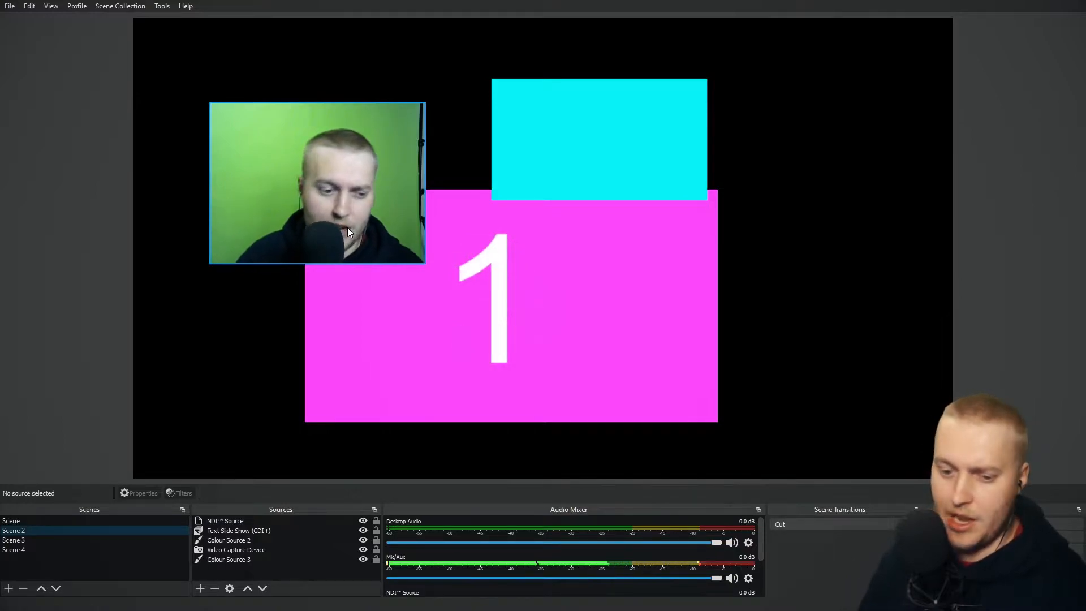
{"action": "left_click", "coordinate": [14, 539]}
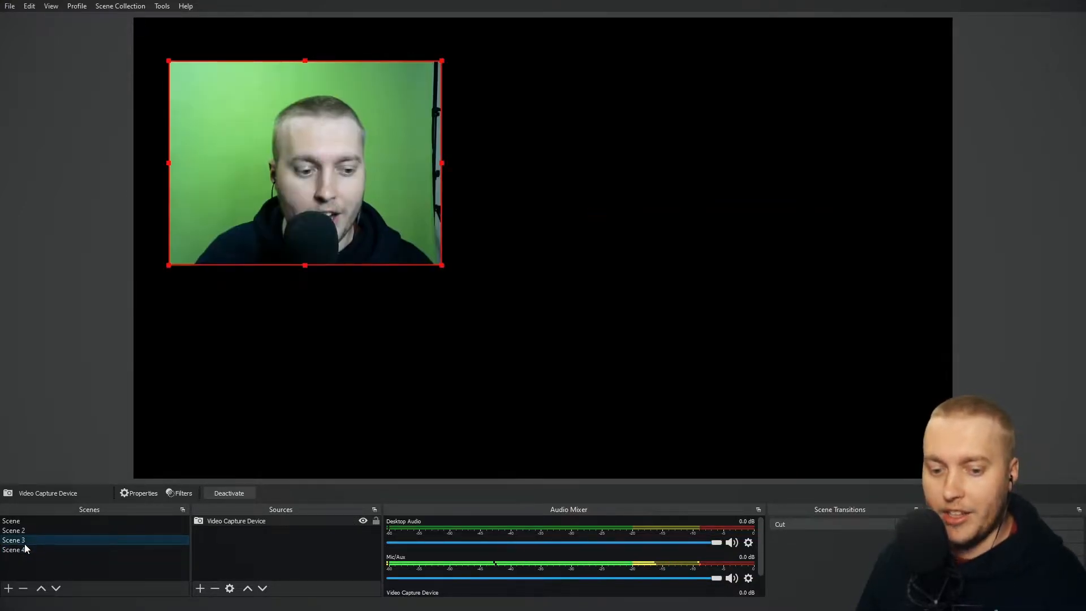
Set the scene transition to Fade at 1000 ms and nudge Scene 3's webcam up and right.
{"action": "left_click", "coordinate": [830, 523]}
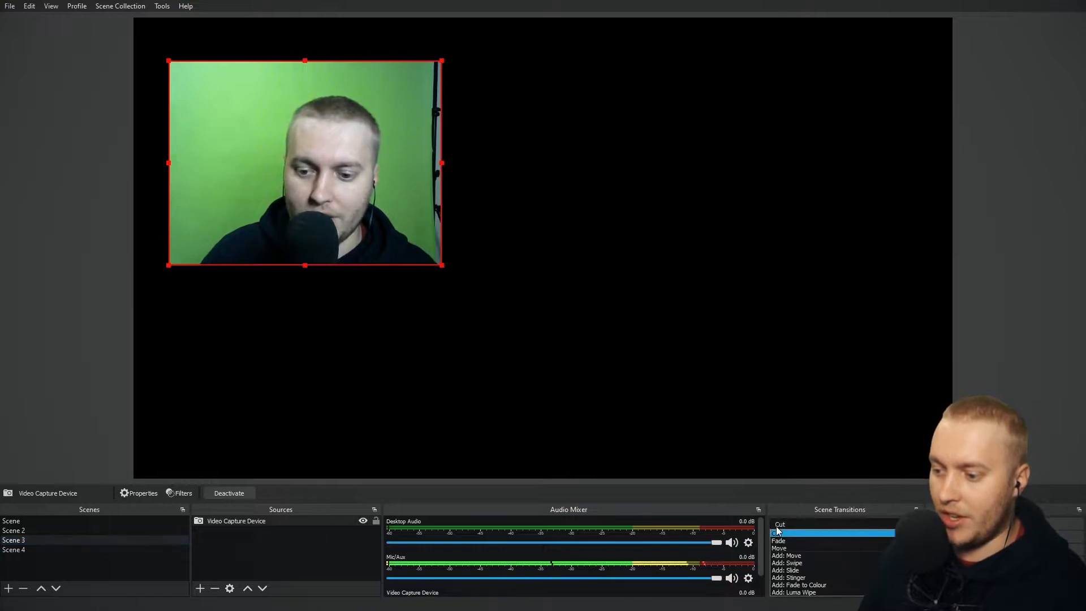
{"action": "left_click", "coordinate": [778, 540]}
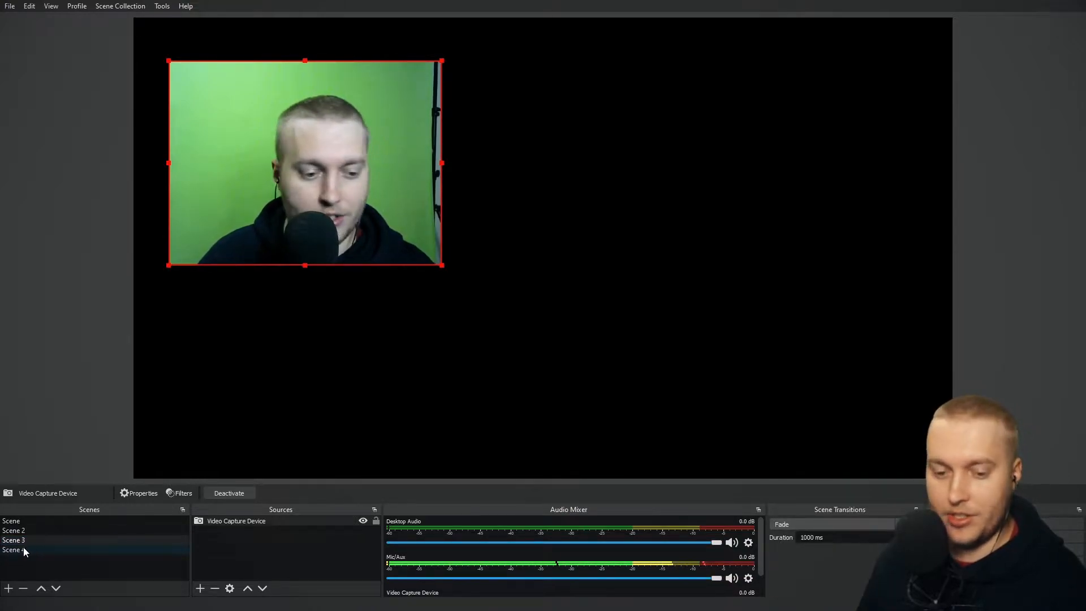
{"action": "left_click", "coordinate": [12, 540]}
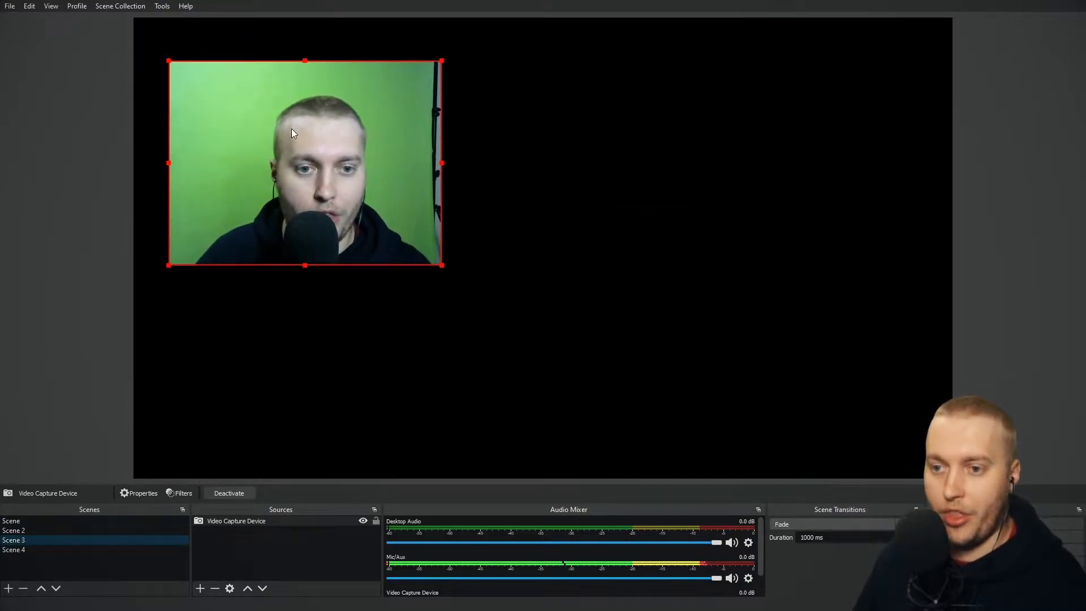
{"action": "left_click_drag", "start_coordinate": [304, 163], "coordinate": [645, 302]}
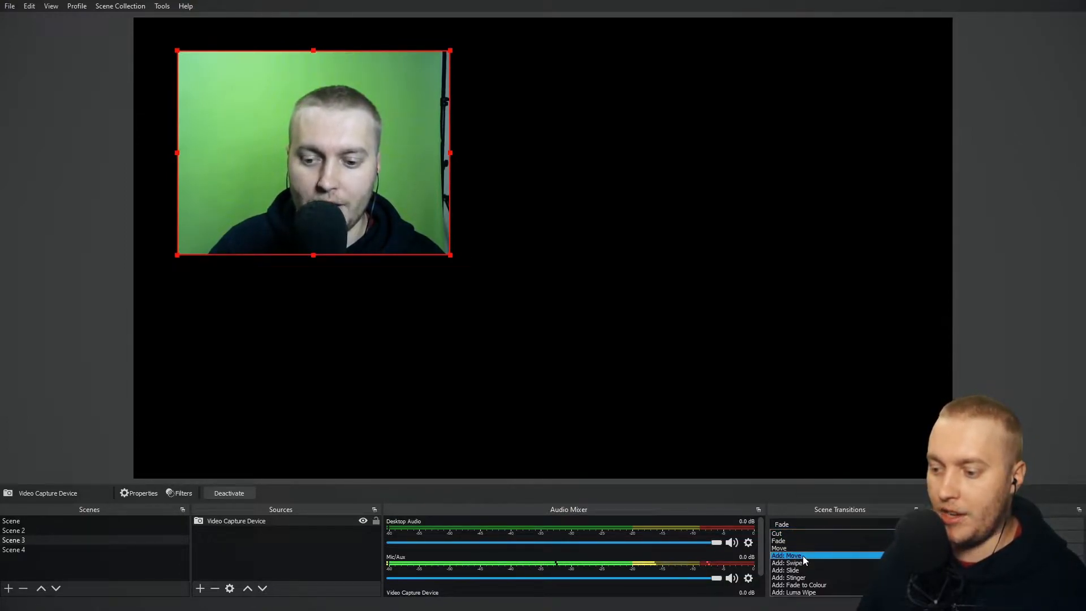
Add a Move transition named 'Move (TUTORIAL)' and make it the active 1000 ms transition.
{"action": "left_click", "coordinate": [787, 555]}
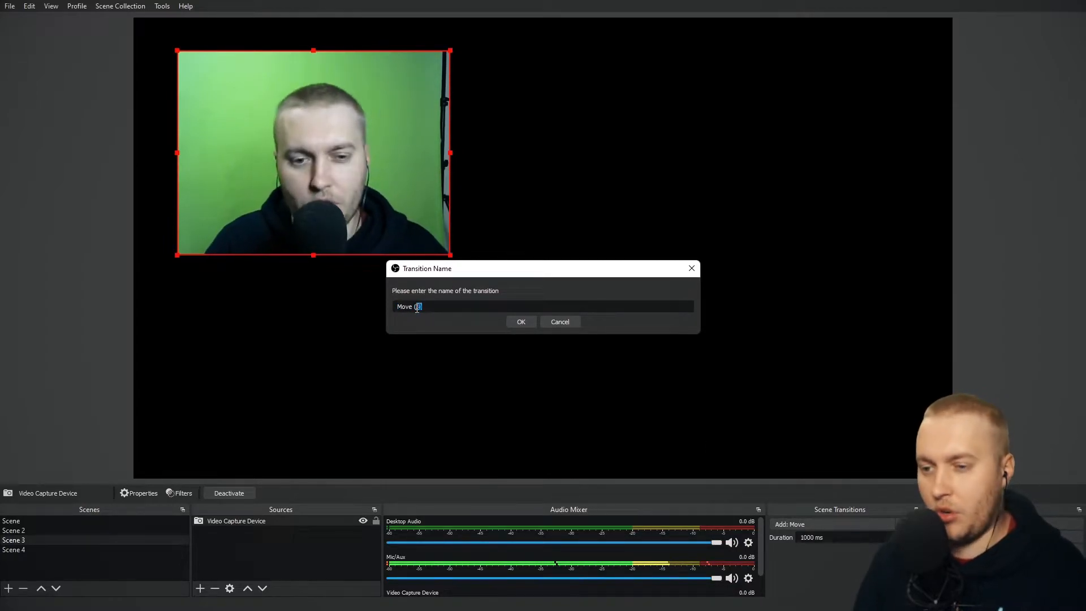
{"action": "type", "text": "TUTOR"}
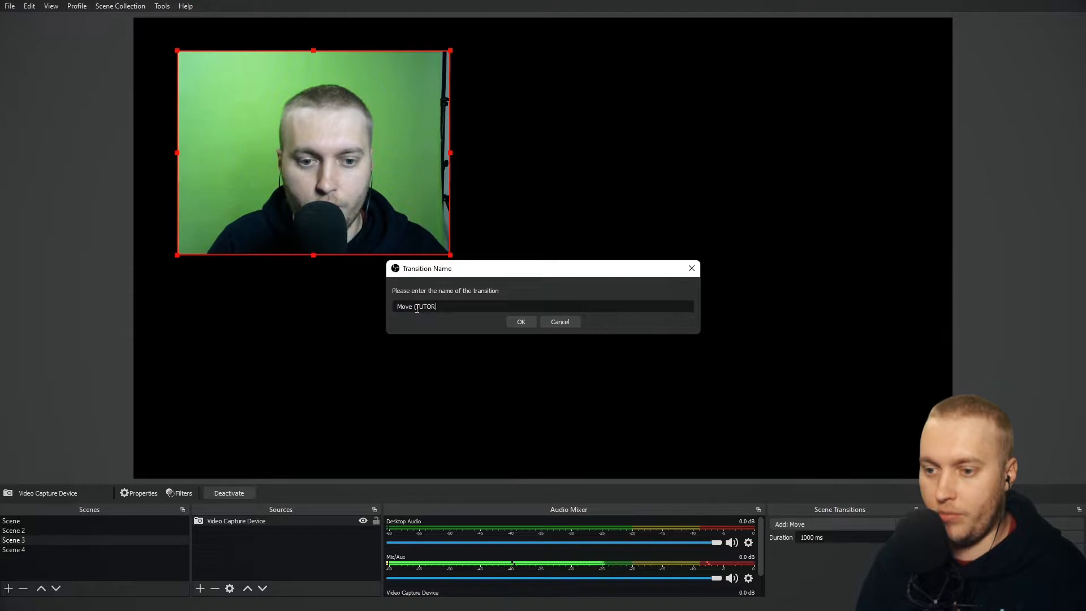
{"action": "type", "text": "IAL)"}
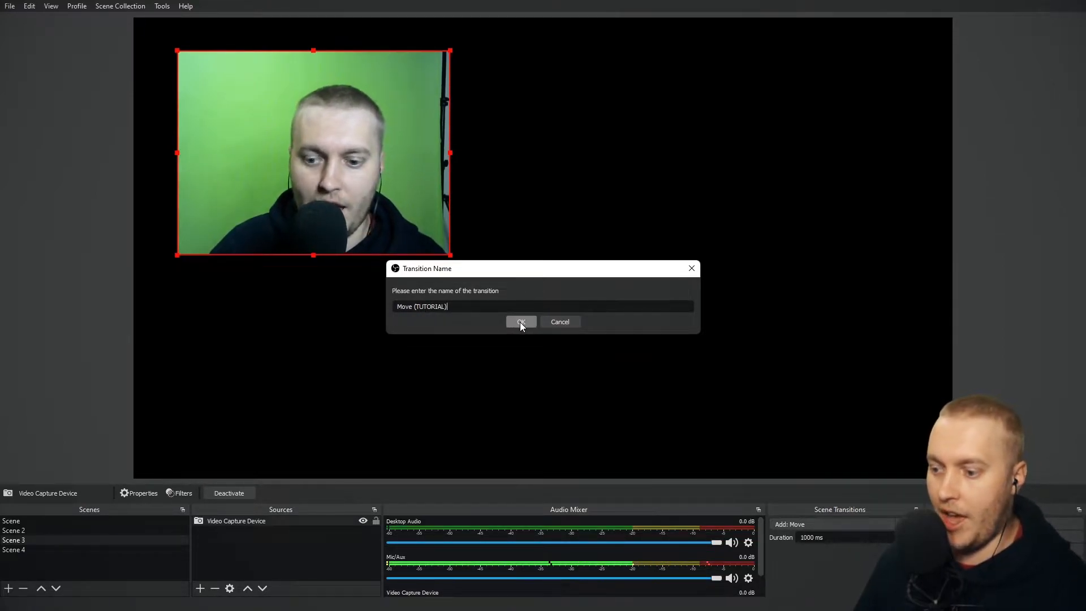
{"action": "left_click", "coordinate": [520, 322]}
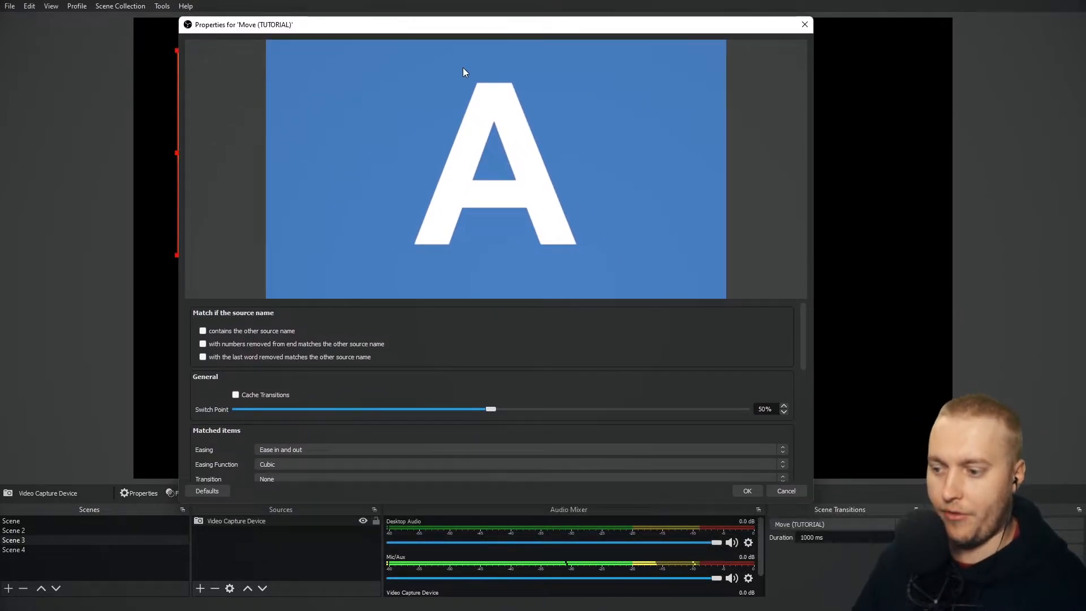
{"action": "left_click", "coordinate": [786, 491]}
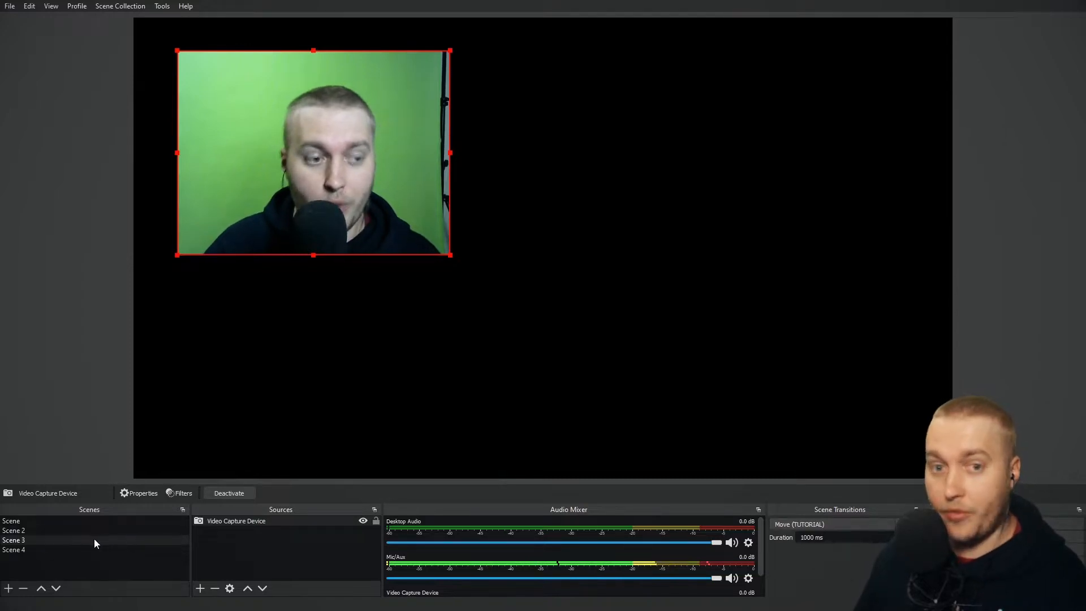
Switch among Scenes 2, 3 and 4 to watch the webcam glide with Move (TUTORIAL).
{"action": "left_click", "coordinate": [14, 549]}
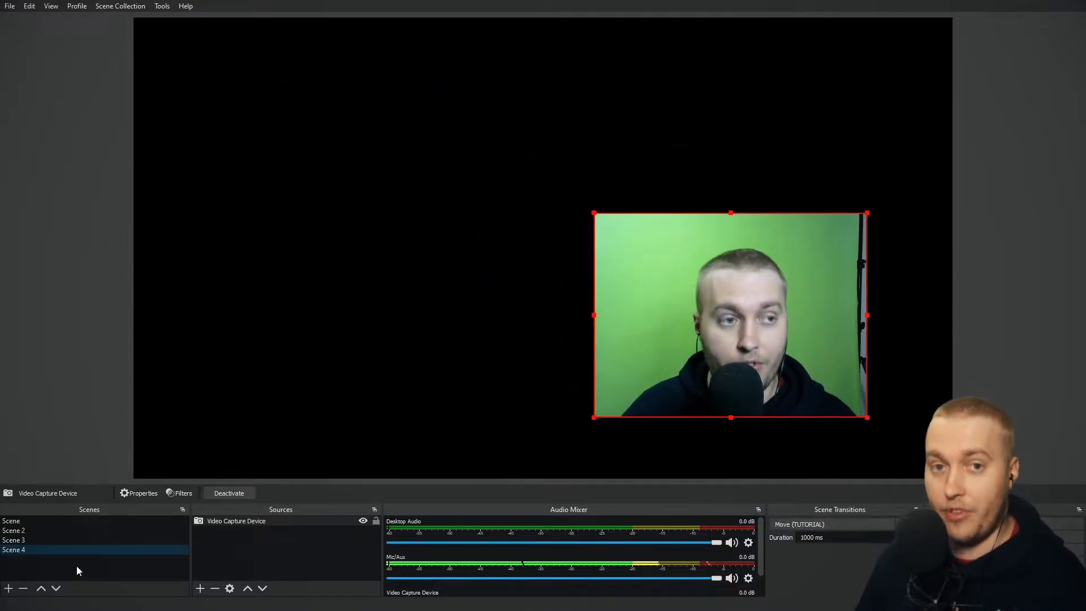
{"action": "mouse_move", "coordinate": [98, 406]}
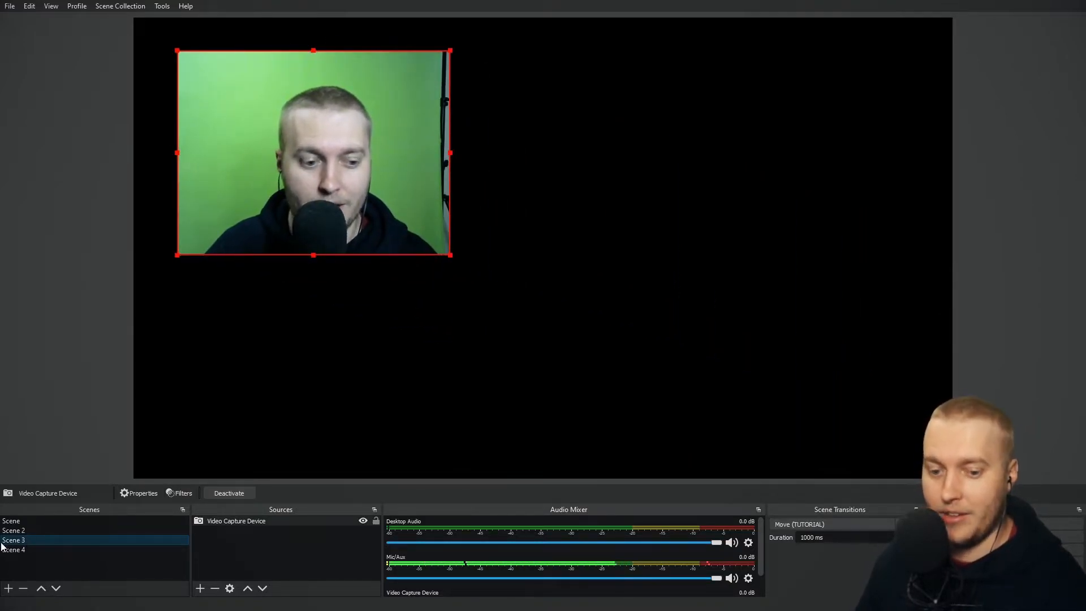
{"action": "left_click", "coordinate": [14, 549]}
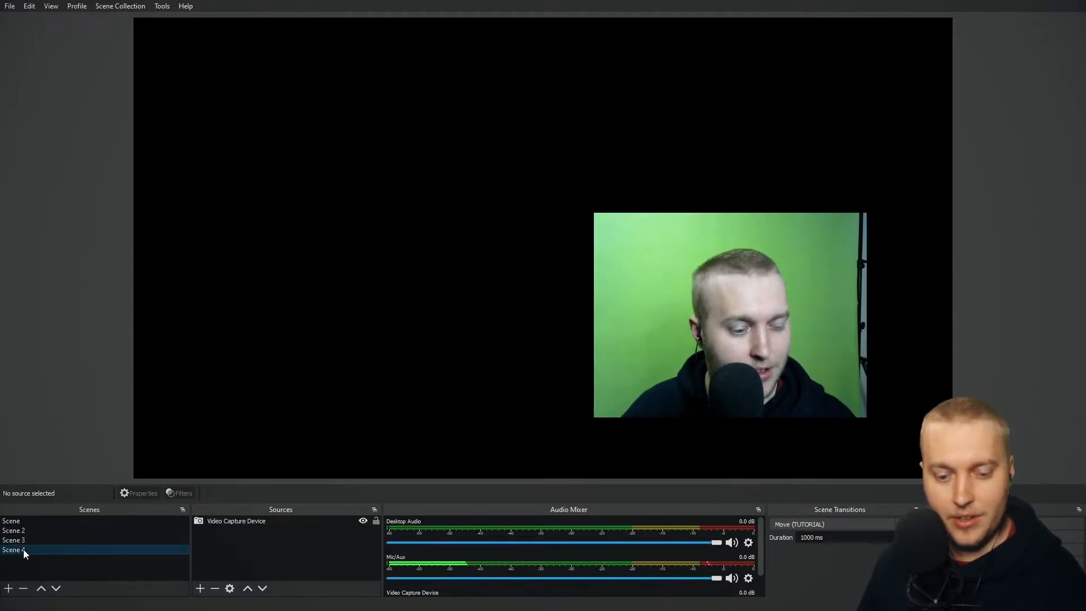
{"action": "left_click", "coordinate": [13, 539]}
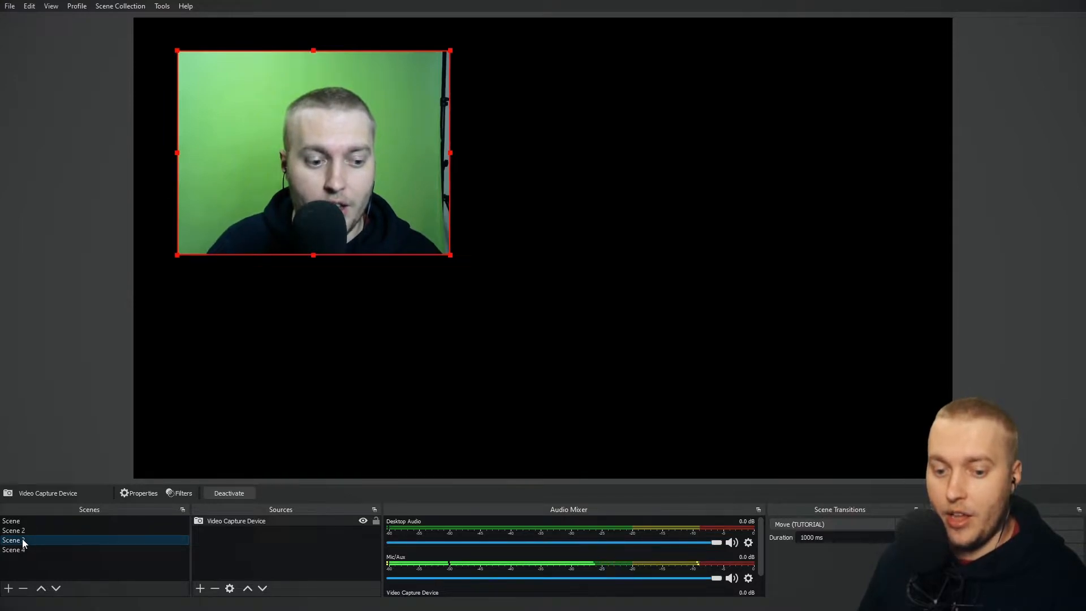
{"action": "left_click", "coordinate": [12, 530]}
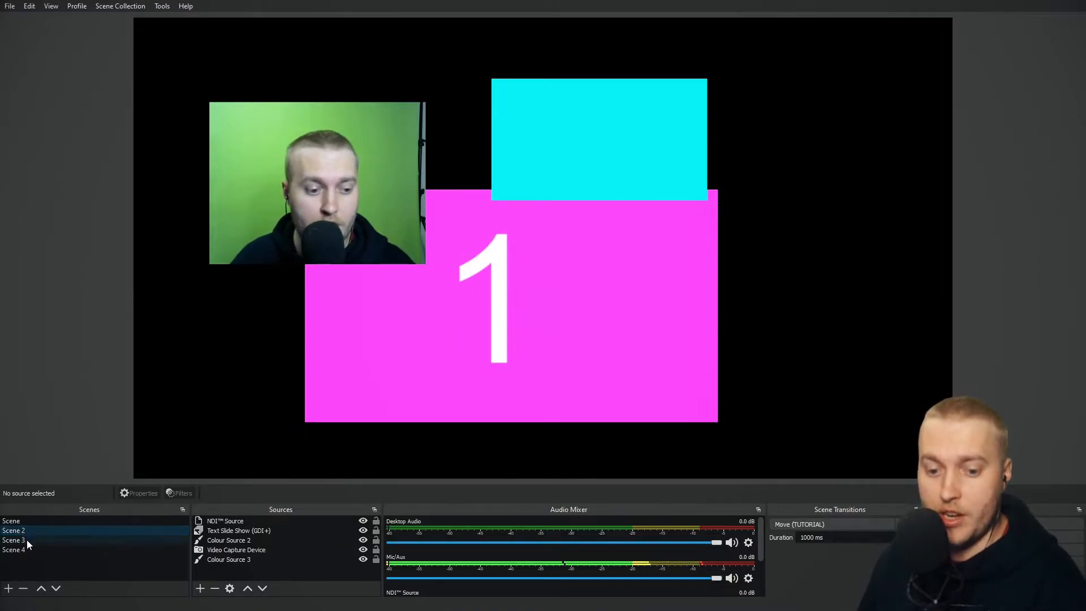
{"action": "left_click", "coordinate": [13, 541]}
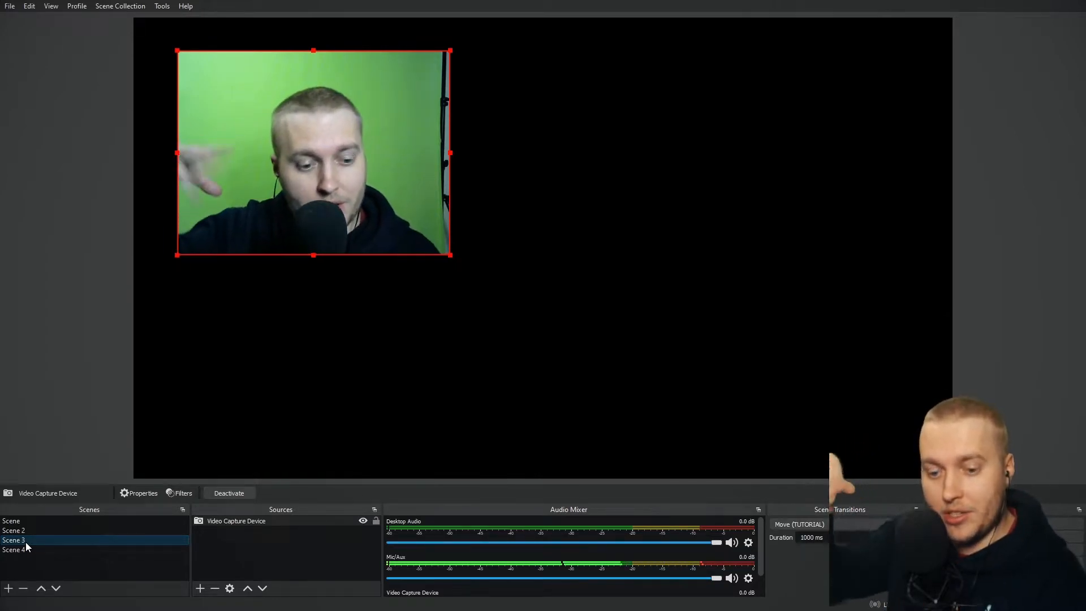
{"action": "left_click", "coordinate": [14, 549]}
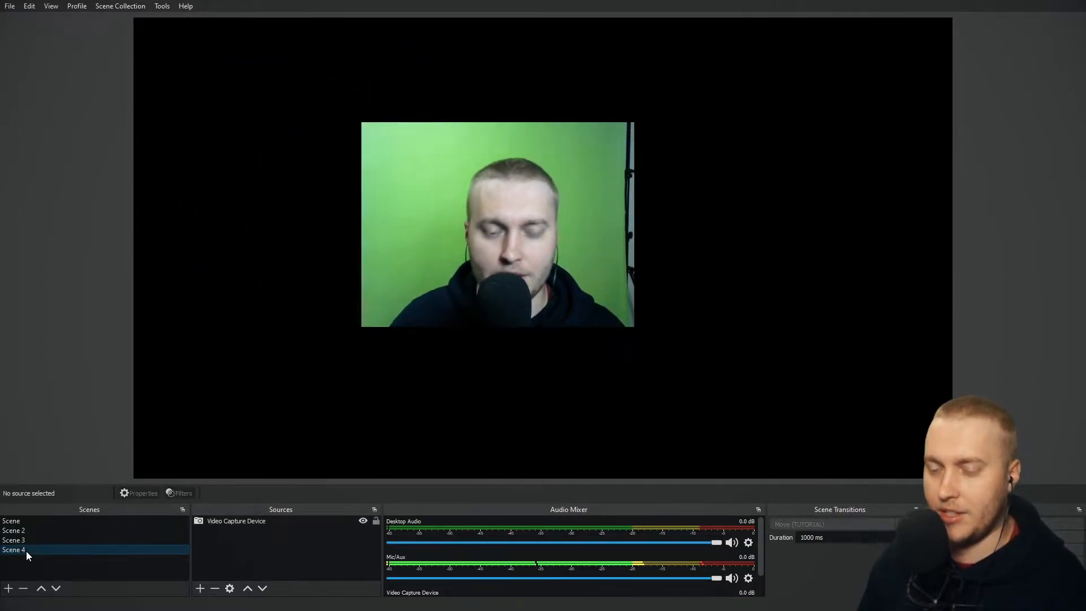
{"action": "left_click", "coordinate": [13, 540]}
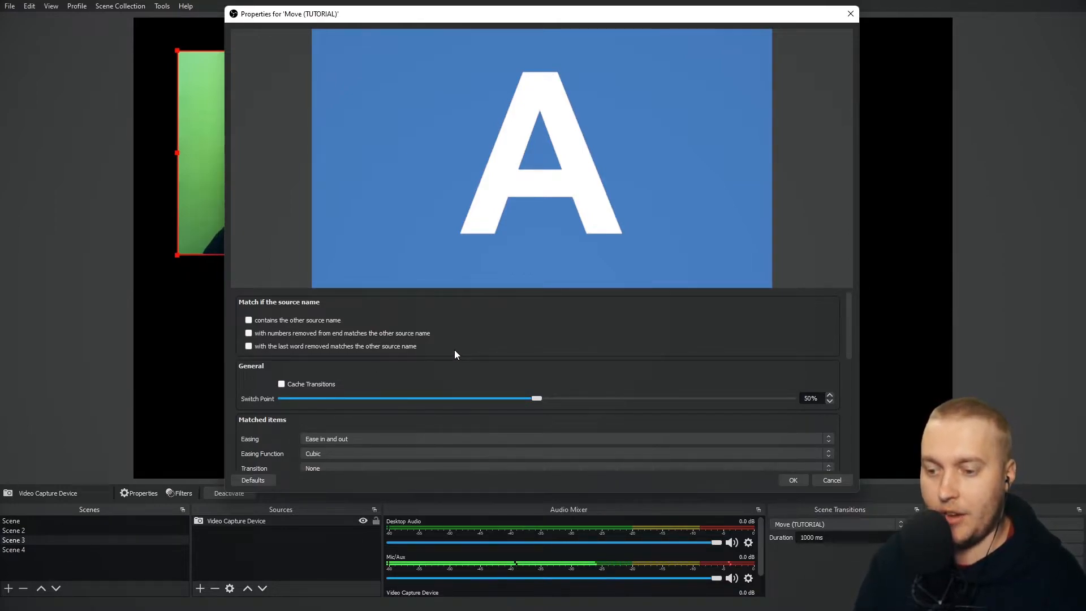
{"action": "scroll", "scroll_direction": "down", "scroll_amount": 3}
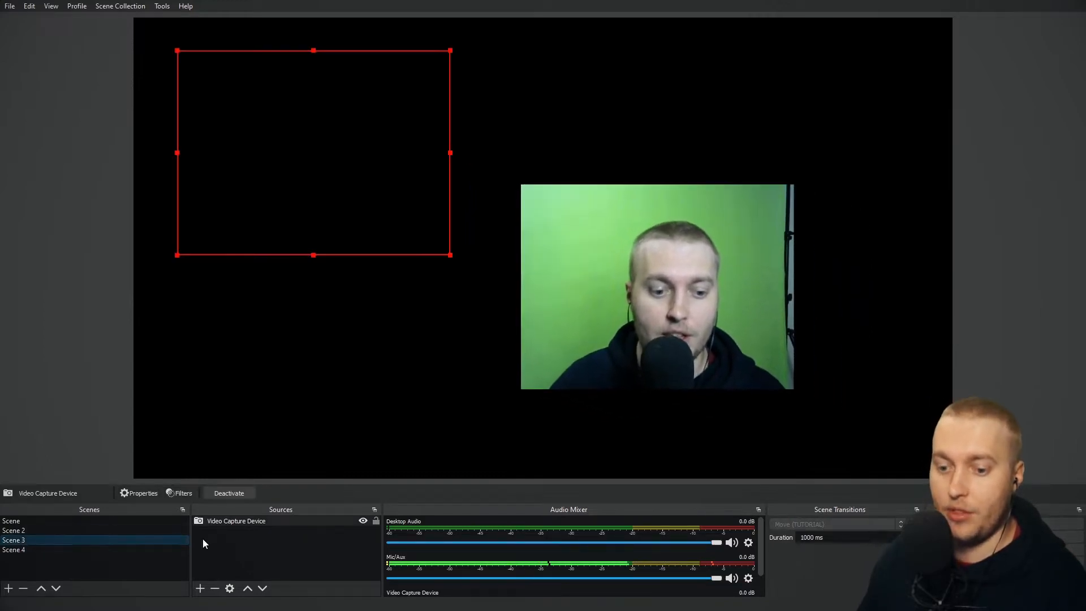
{"action": "left_click", "coordinate": [13, 549]}
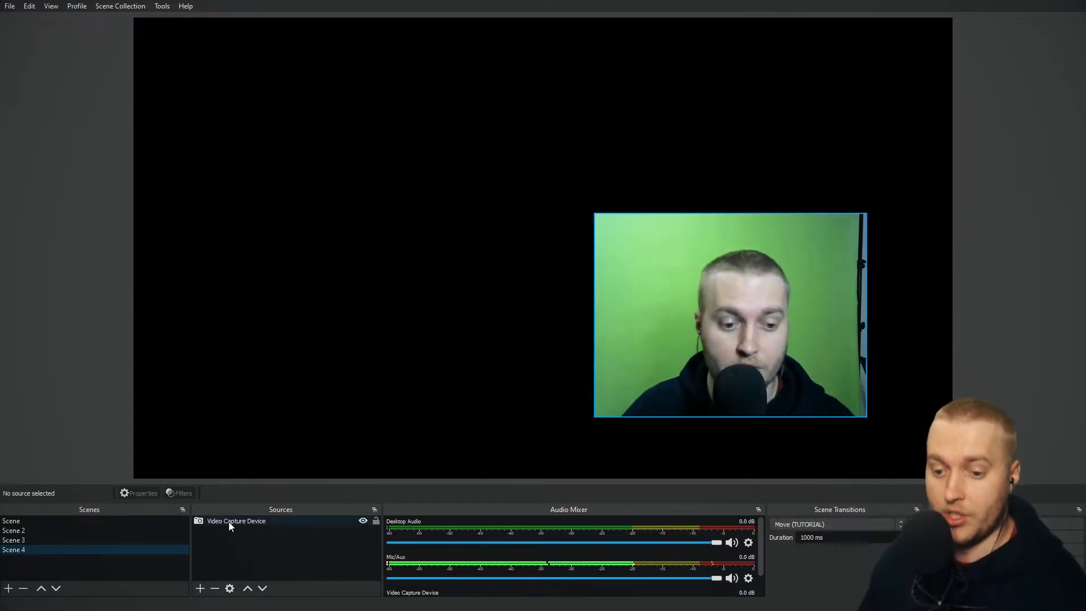
{"action": "left_click", "coordinate": [13, 540]}
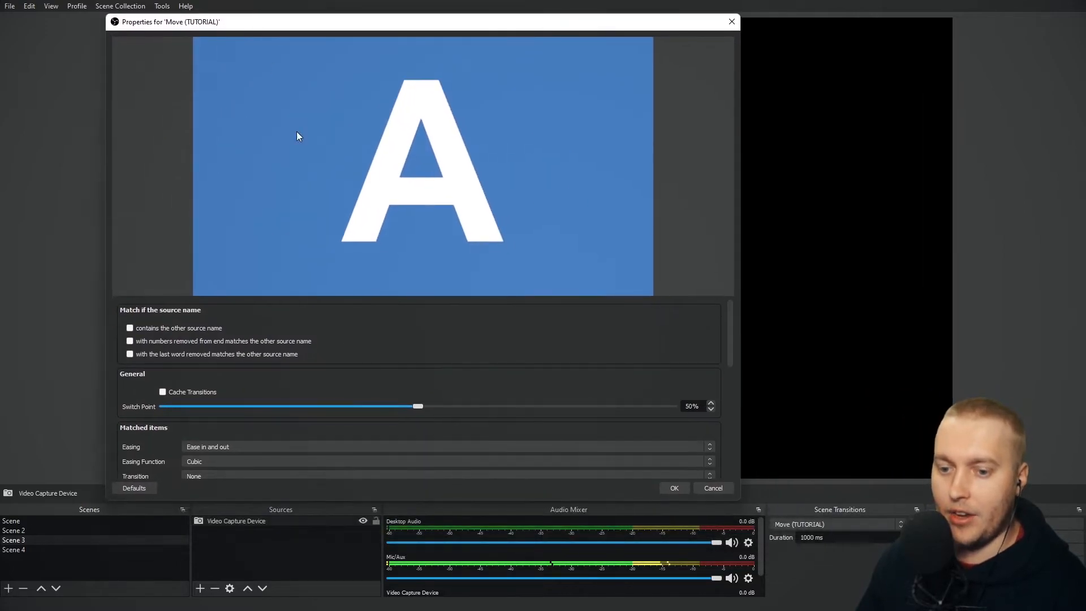
{"action": "scroll", "scroll_direction": "down", "scroll_amount": 3}
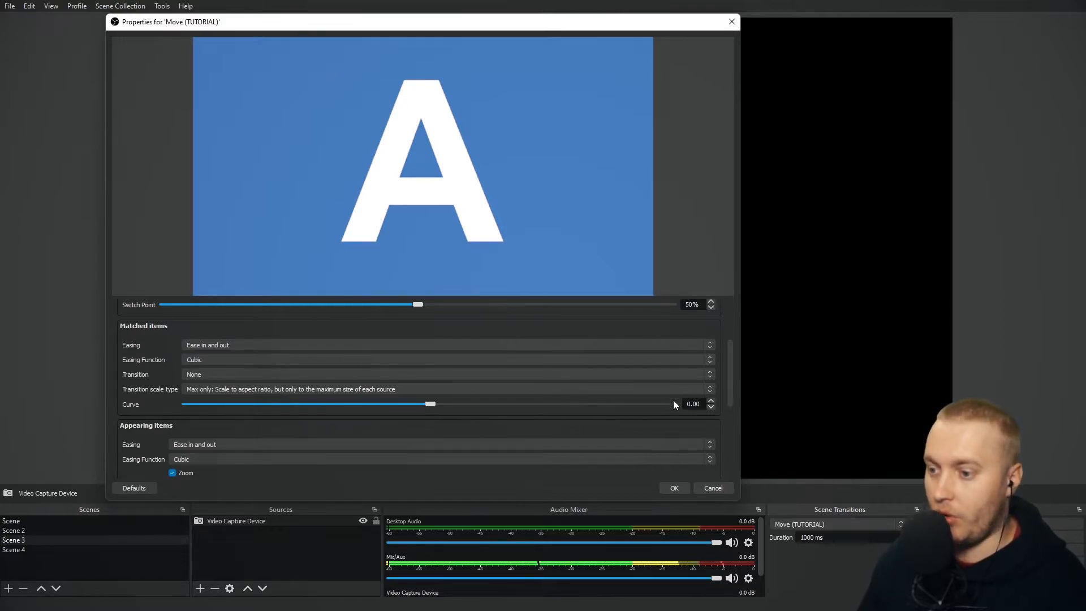
{"action": "mouse_move", "coordinate": [495, 342]}
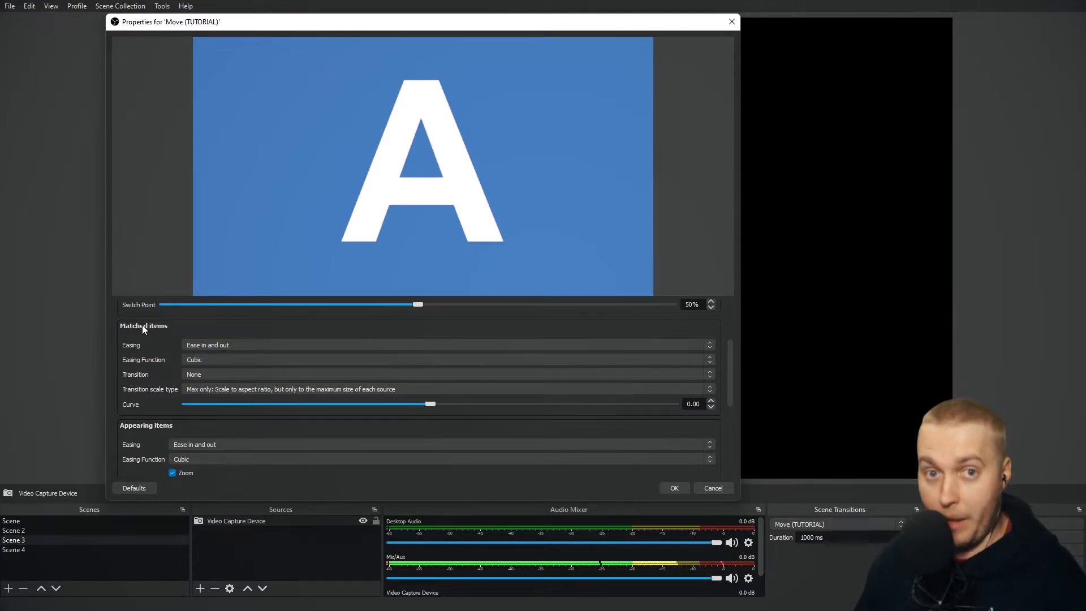
{"action": "left_click", "coordinate": [447, 345]}
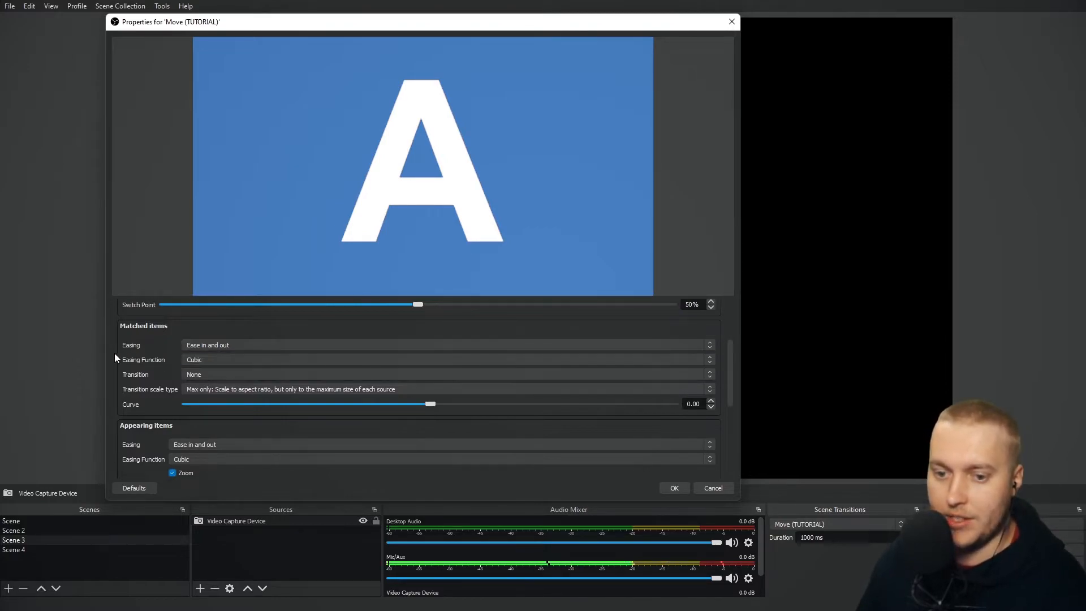
{"action": "left_click", "coordinate": [447, 359]}
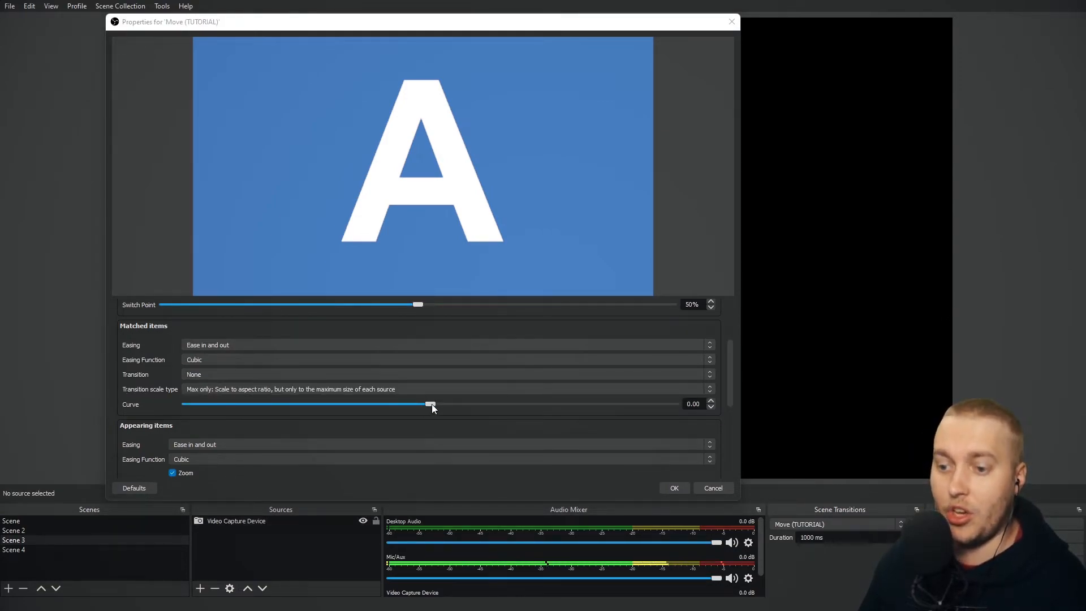
{"action": "left_click_drag", "start_coordinate": [431, 404], "coordinate": [629, 404]}
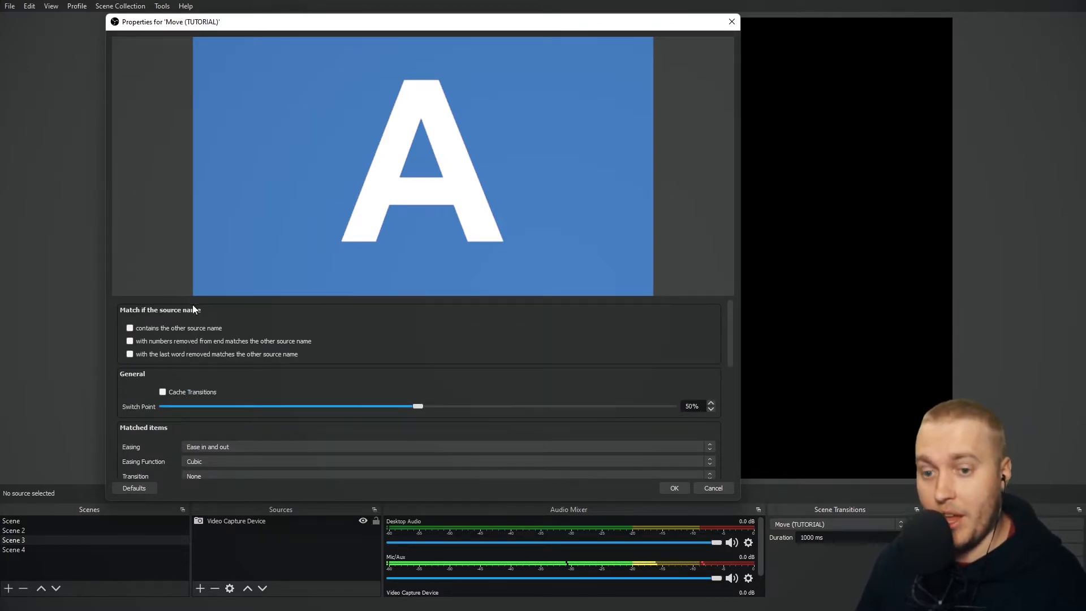
Leave the contains-name and trailing-numbers source matching options unticked in Move (TUTORIAL).
{"action": "left_click", "coordinate": [130, 328]}
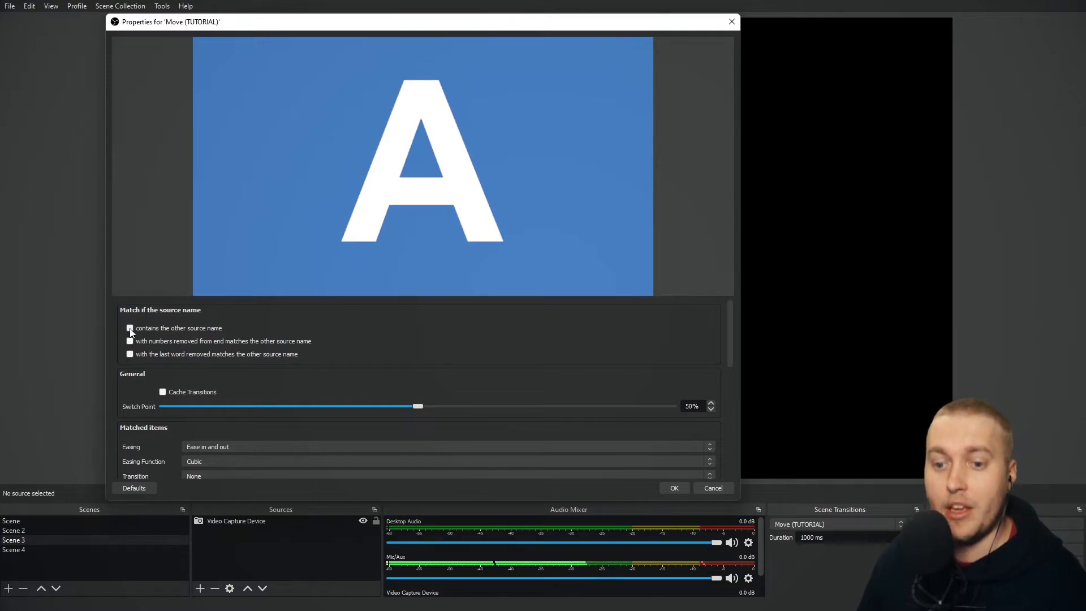
{"action": "left_click", "coordinate": [129, 327]}
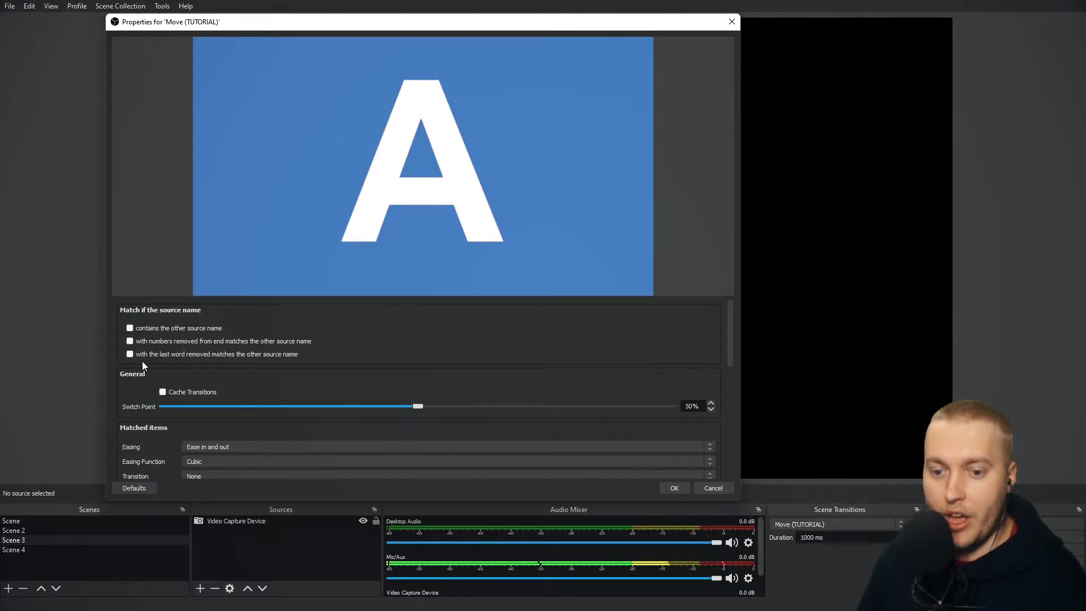
{"action": "left_click", "coordinate": [129, 340]}
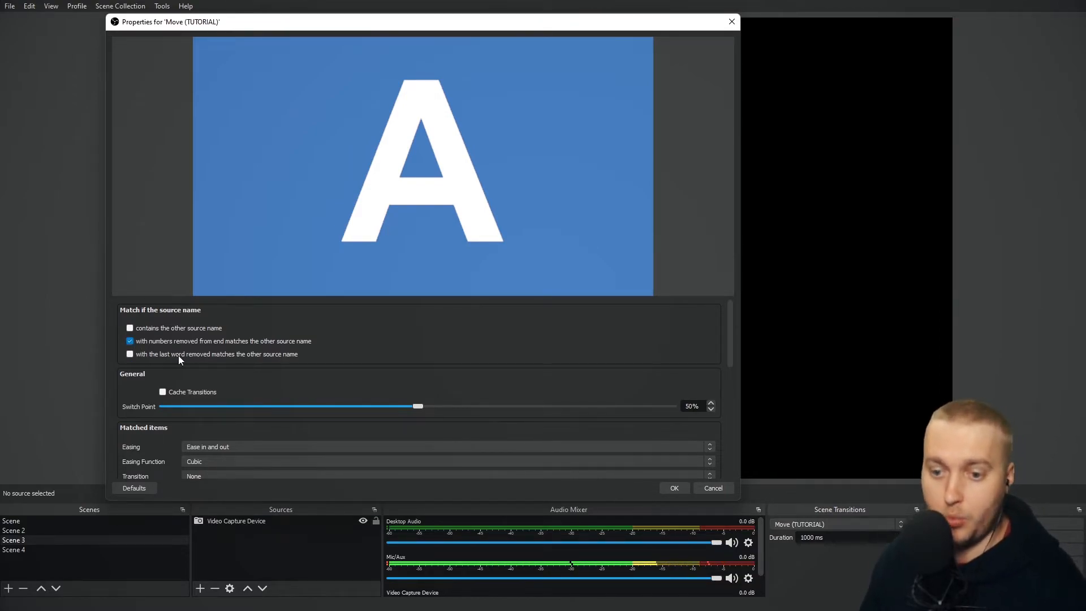
{"action": "left_click", "coordinate": [129, 340]}
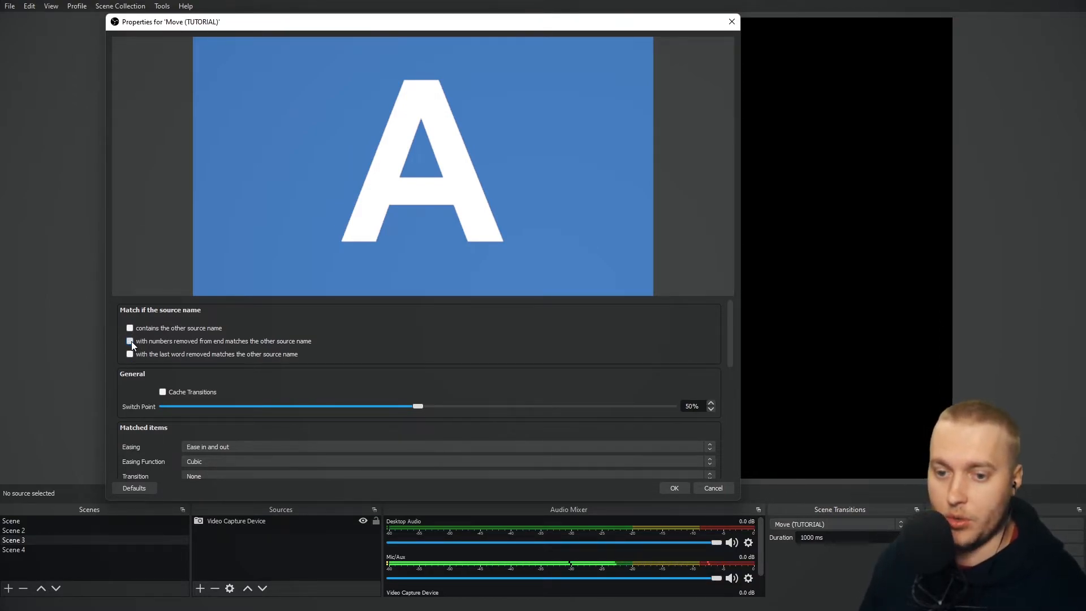
{"action": "left_click", "coordinate": [129, 340]}
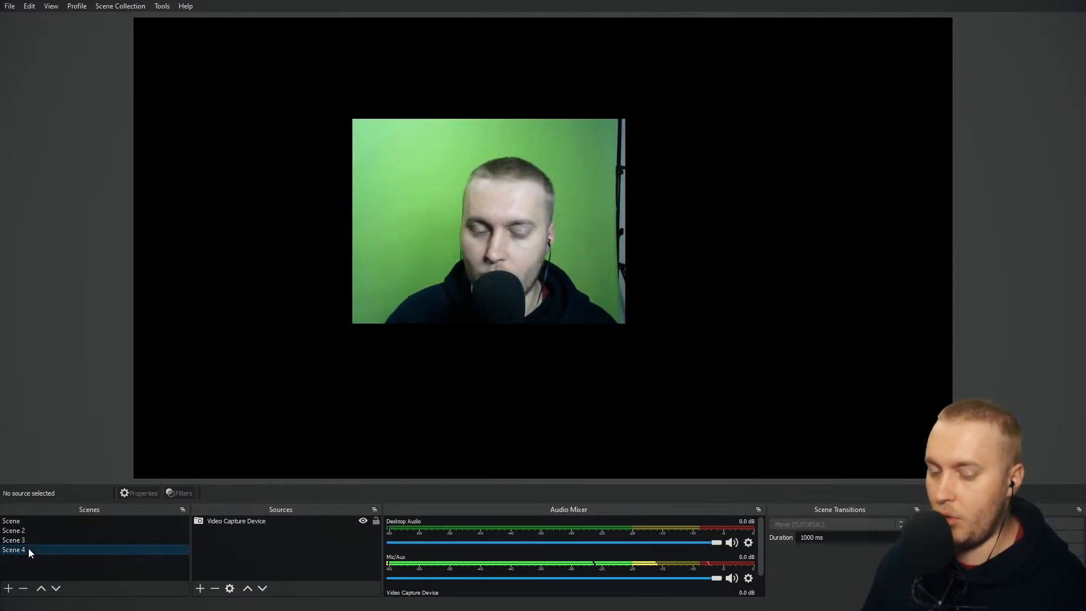
Add a Text (GDI+) source reading 'ROAR' beneath the webcam in Scene 3.
{"action": "left_click", "coordinate": [13, 540]}
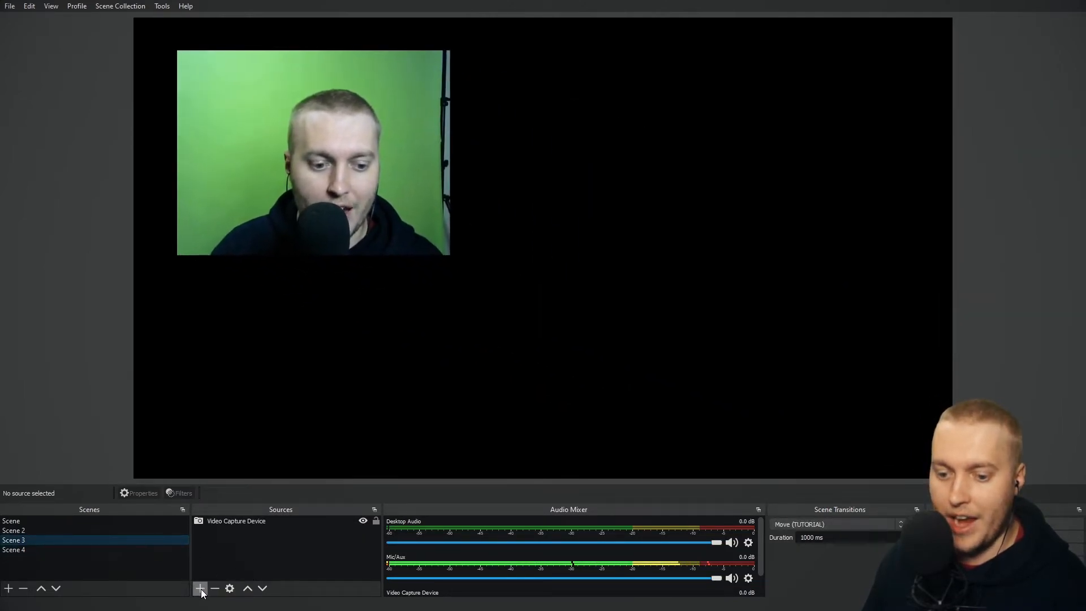
{"action": "left_click", "coordinate": [200, 588]}
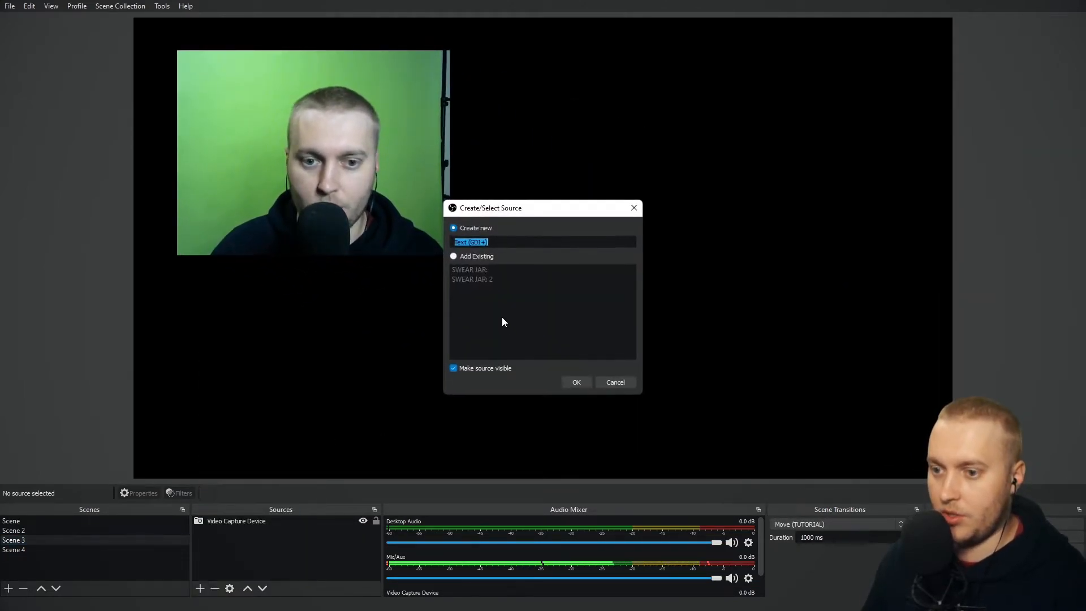
{"action": "left_click", "coordinate": [575, 382]}
{"action": "type", "text": "ROAR"}
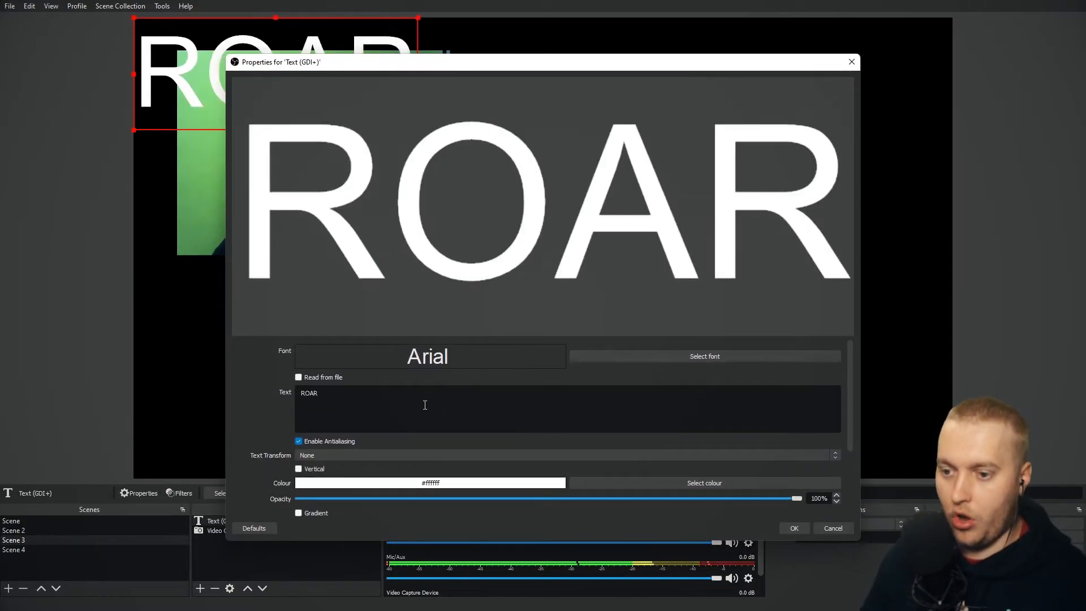
{"action": "left_click", "coordinate": [793, 528]}
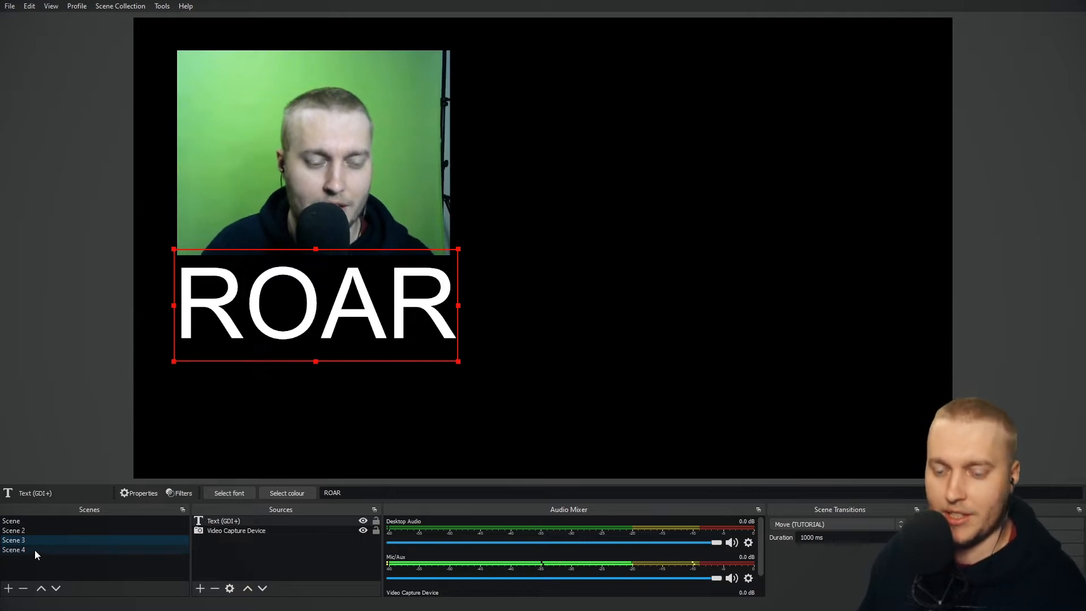
{"action": "left_click", "coordinate": [14, 550]}
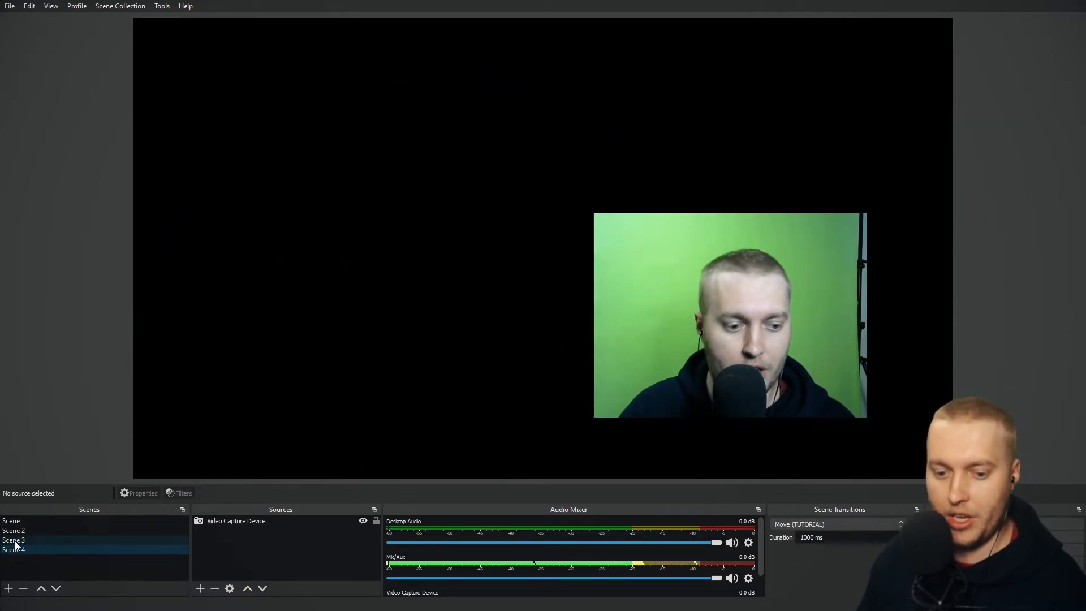
{"action": "left_click", "coordinate": [12, 539]}
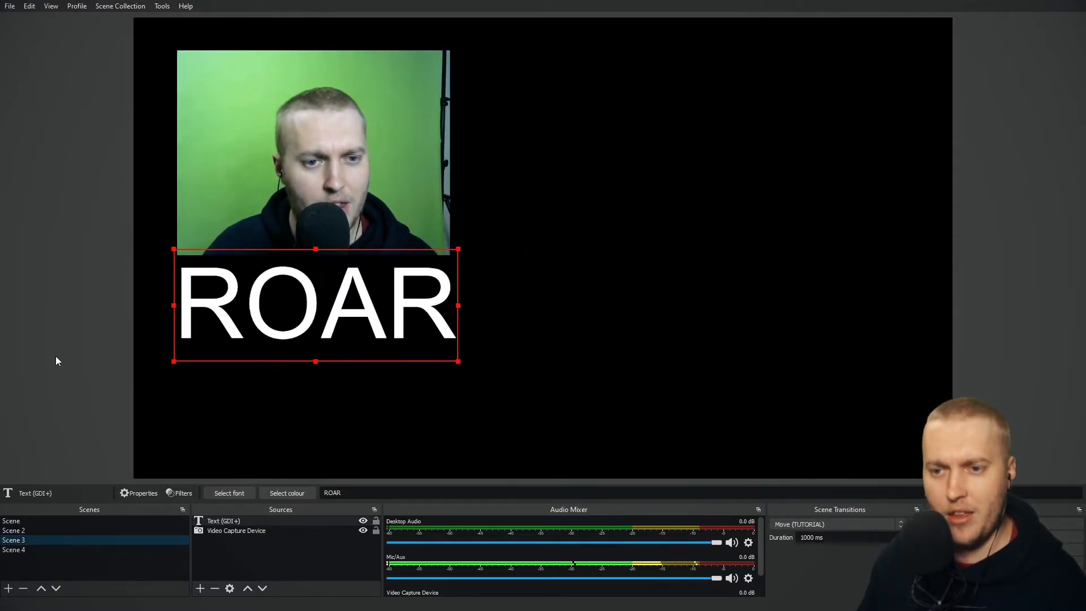
{"action": "mouse_move", "coordinate": [95, 351]}
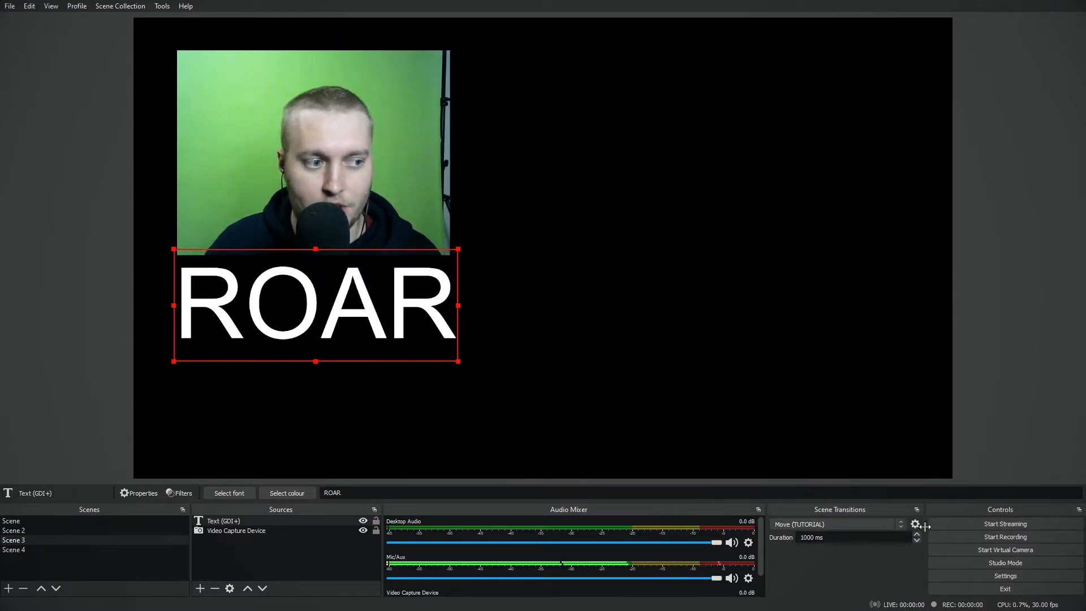
Set Move (TUTORIAL) appearing items to enter from the Top.
{"action": "left_click", "coordinate": [914, 524]}
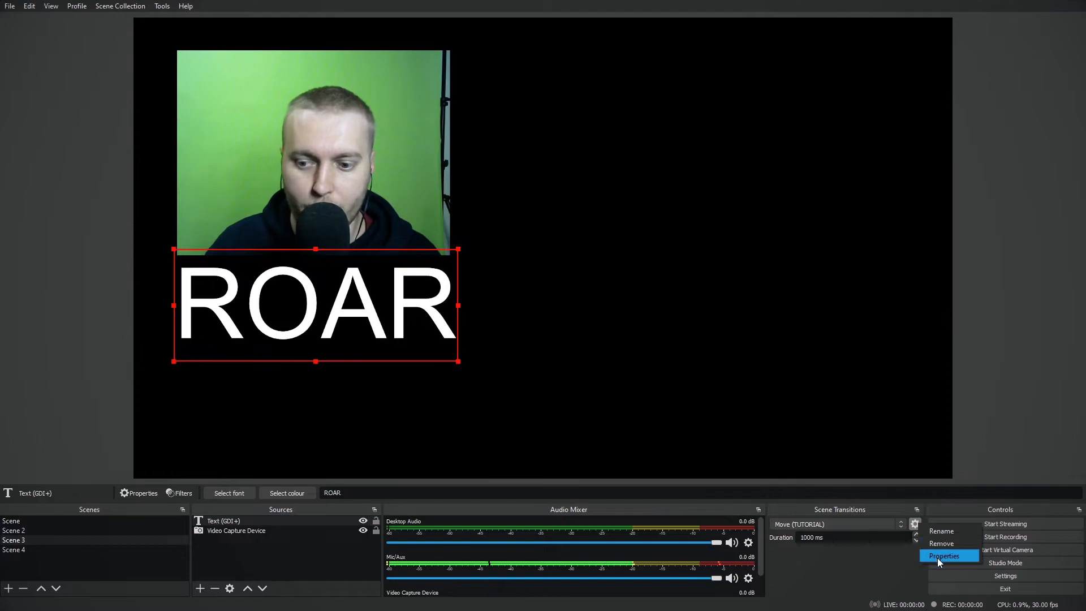
{"action": "left_click", "coordinate": [943, 556]}
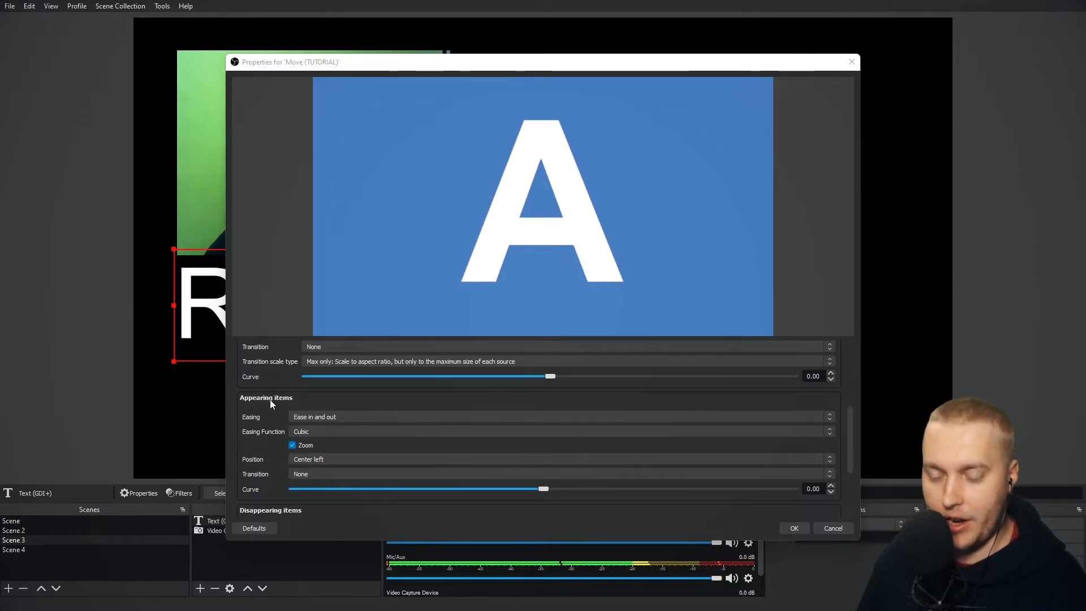
{"action": "scroll", "scroll_direction": "down", "scroll_amount": 3}
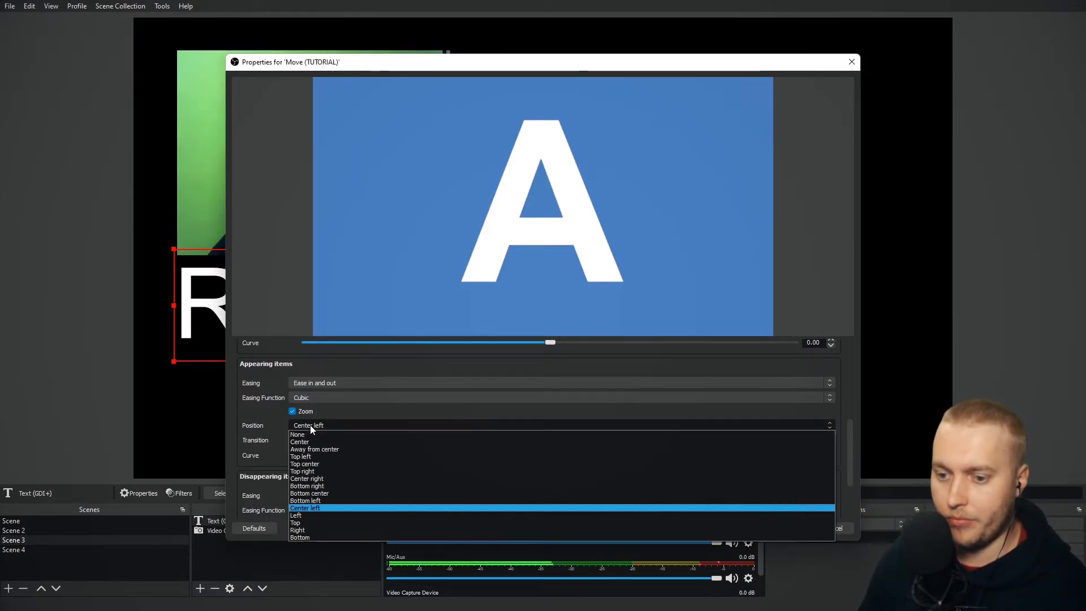
{"action": "mouse_move", "coordinate": [314, 522]}
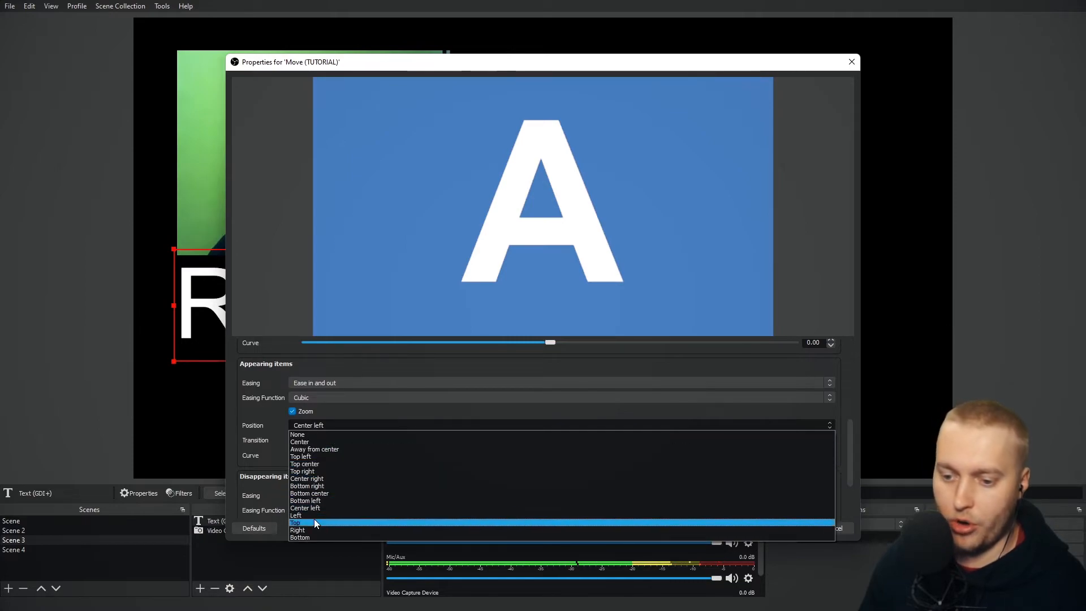
{"action": "left_click", "coordinate": [296, 523]}
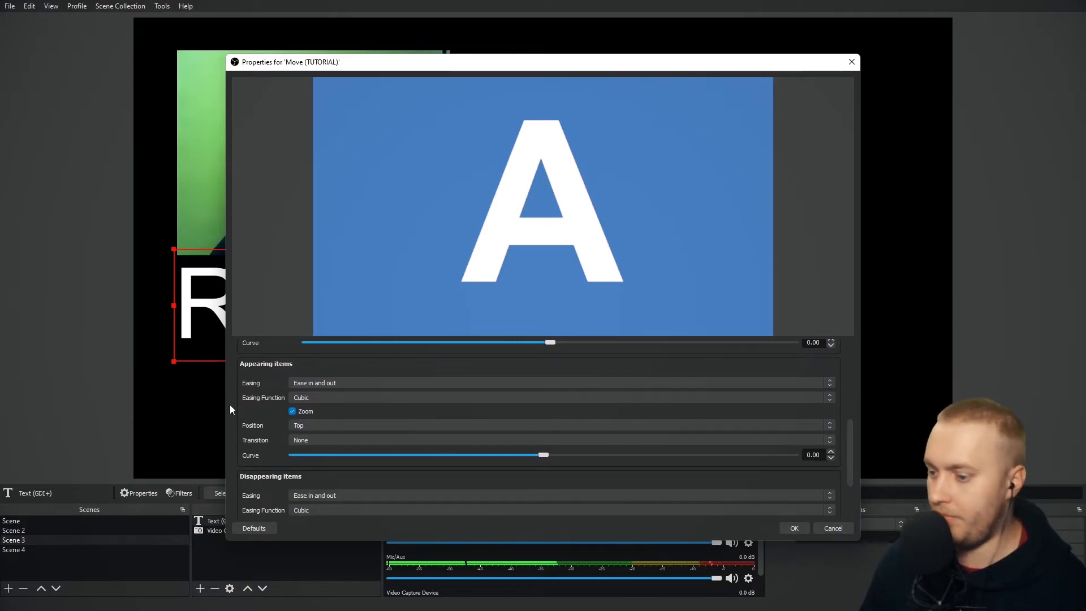
Set disappearing items to exit toward the Bottom and confirm the settings.
{"action": "scroll", "scroll_direction": "down", "scroll_amount": 3}
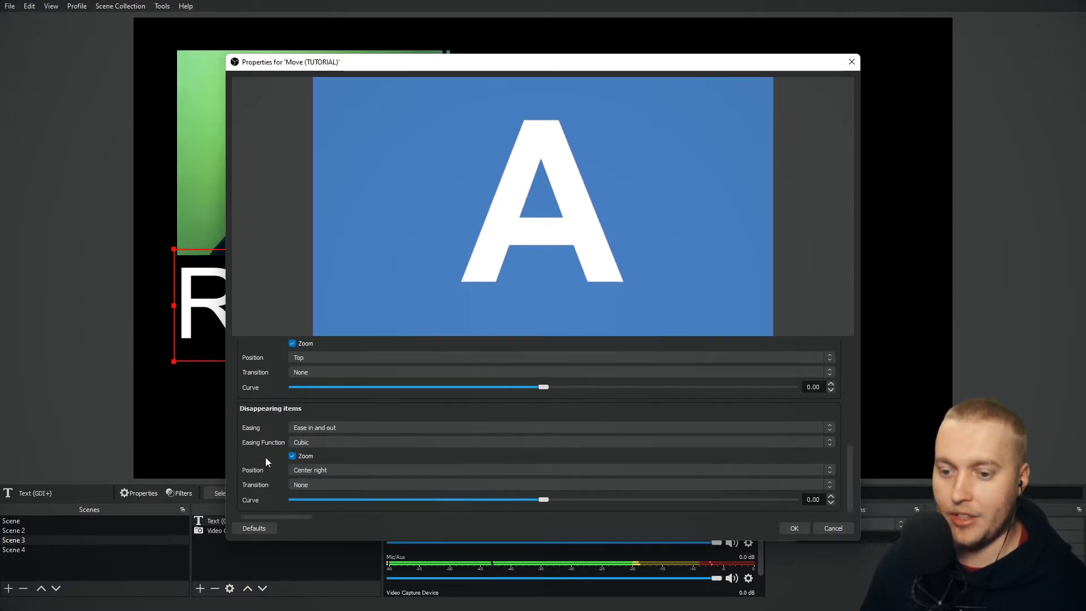
{"action": "left_click", "coordinate": [561, 469]}
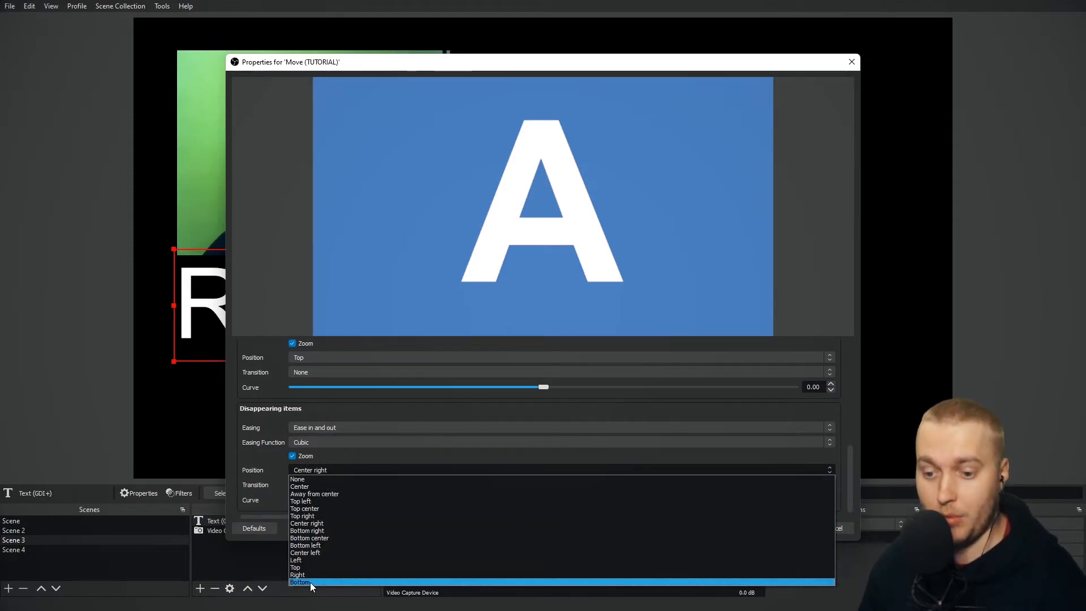
{"action": "left_click", "coordinate": [300, 582]}
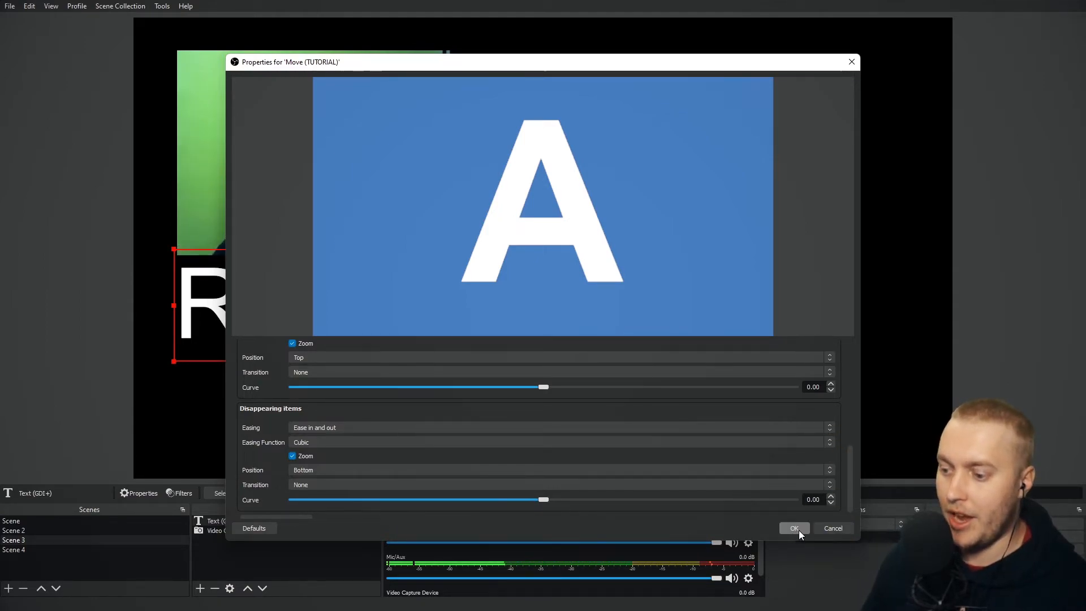
{"action": "left_click", "coordinate": [793, 528]}
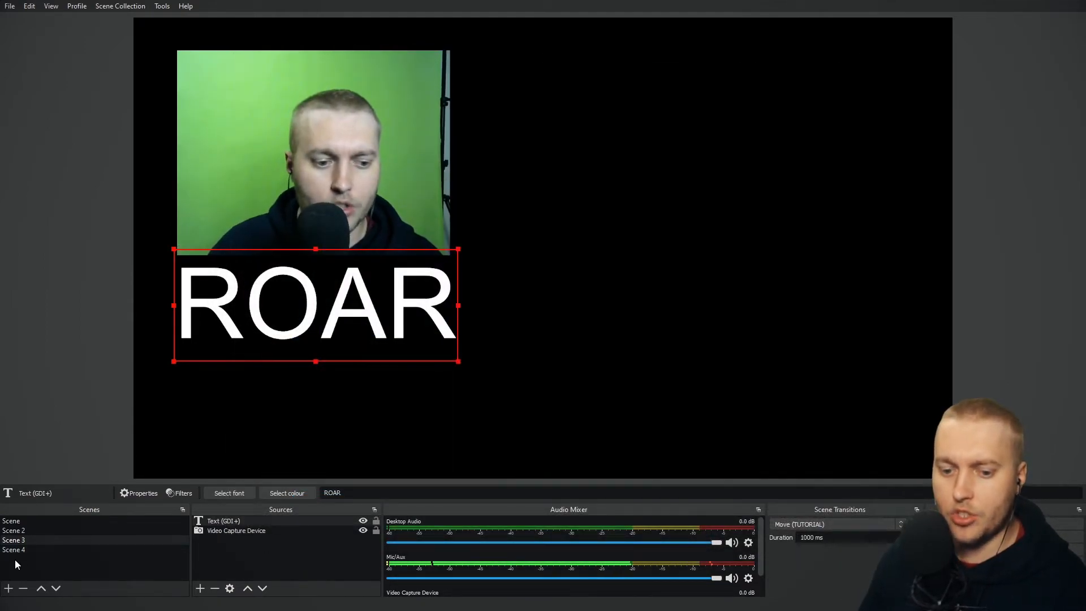
{"action": "left_click", "coordinate": [14, 549]}
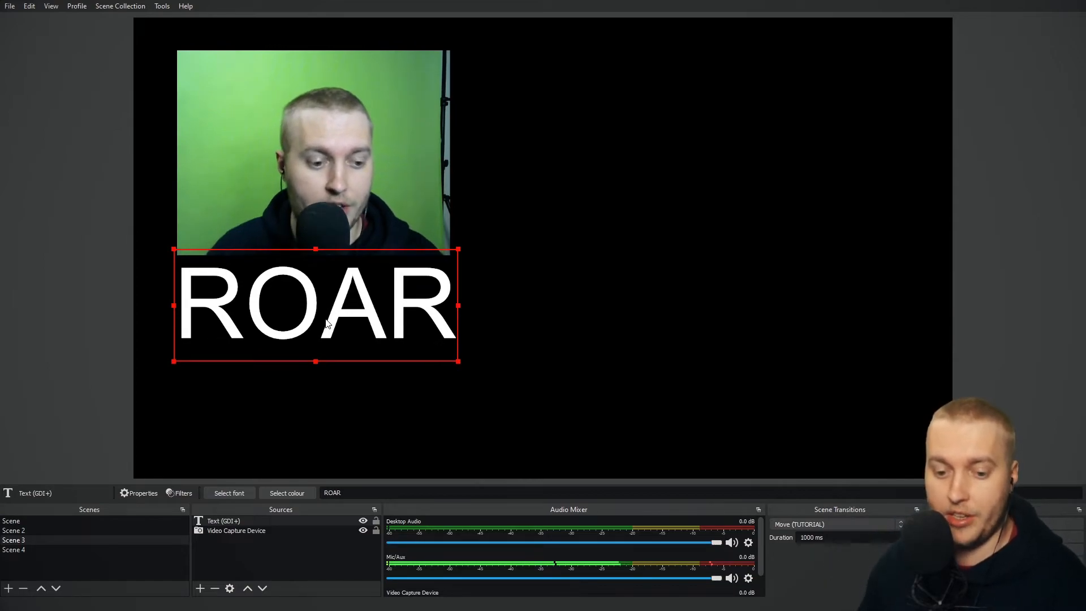
{"action": "left_click", "coordinate": [14, 549]}
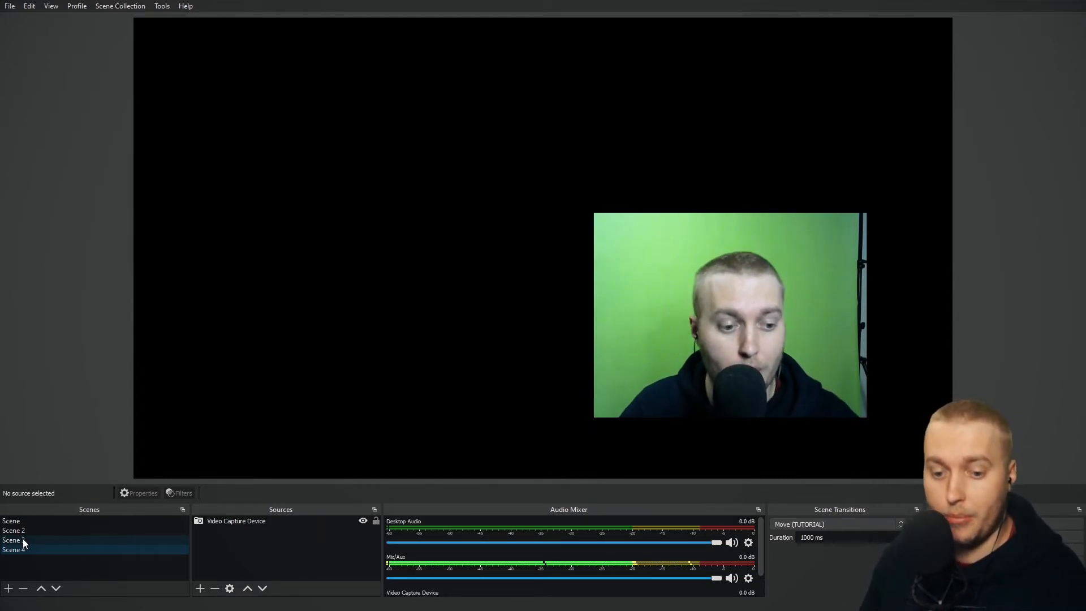
{"action": "left_click", "coordinate": [12, 540]}
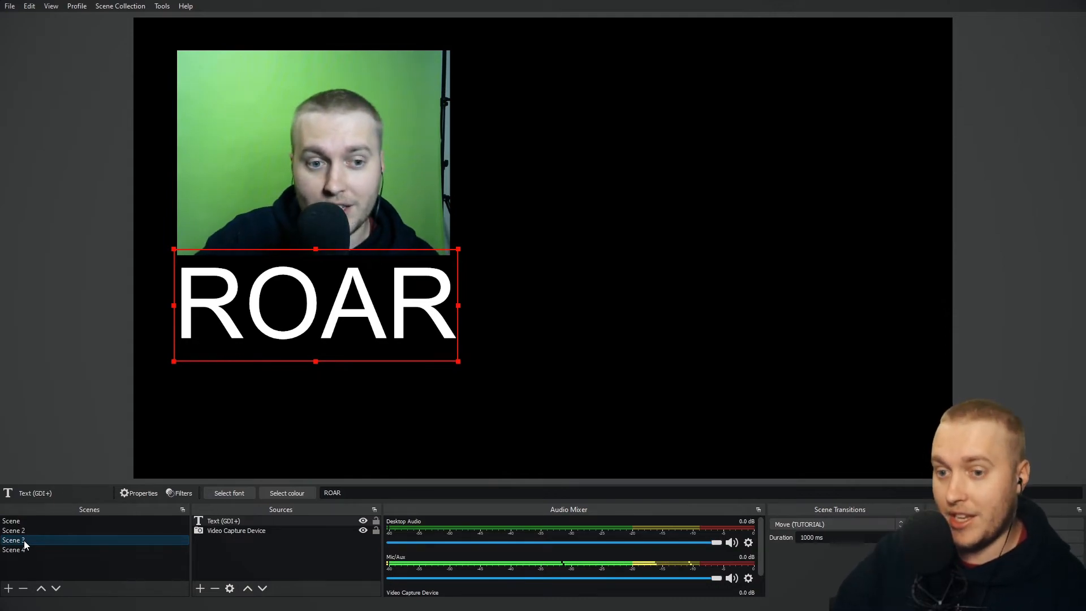
{"action": "left_click", "coordinate": [13, 540]}
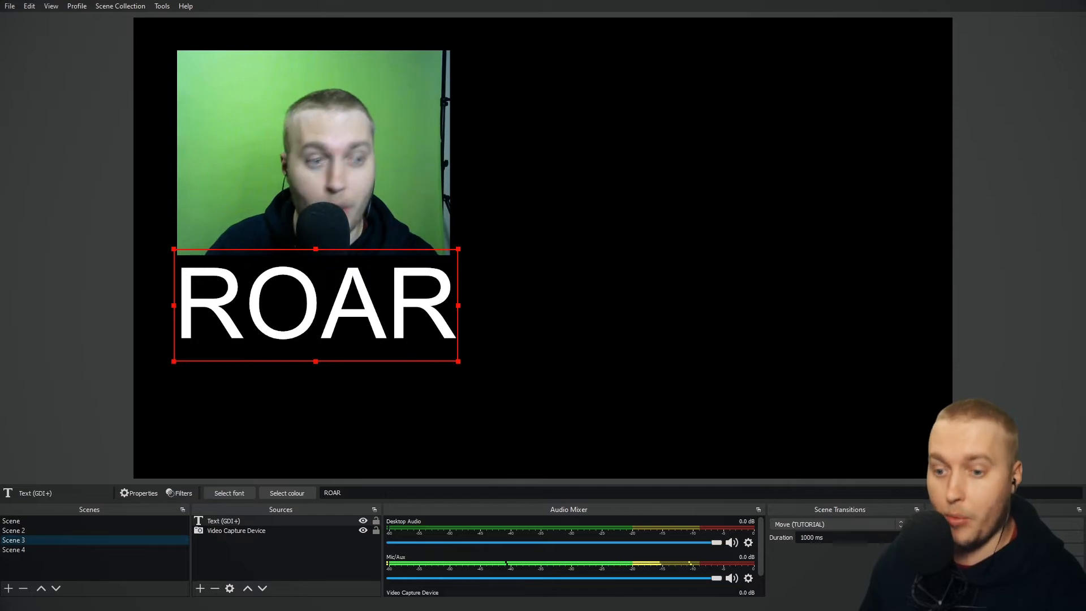
Try the ROAR text copy in Scene 4, preview the switch, then remove it leaving only the webcam.
{"action": "left_click", "coordinate": [221, 520]}
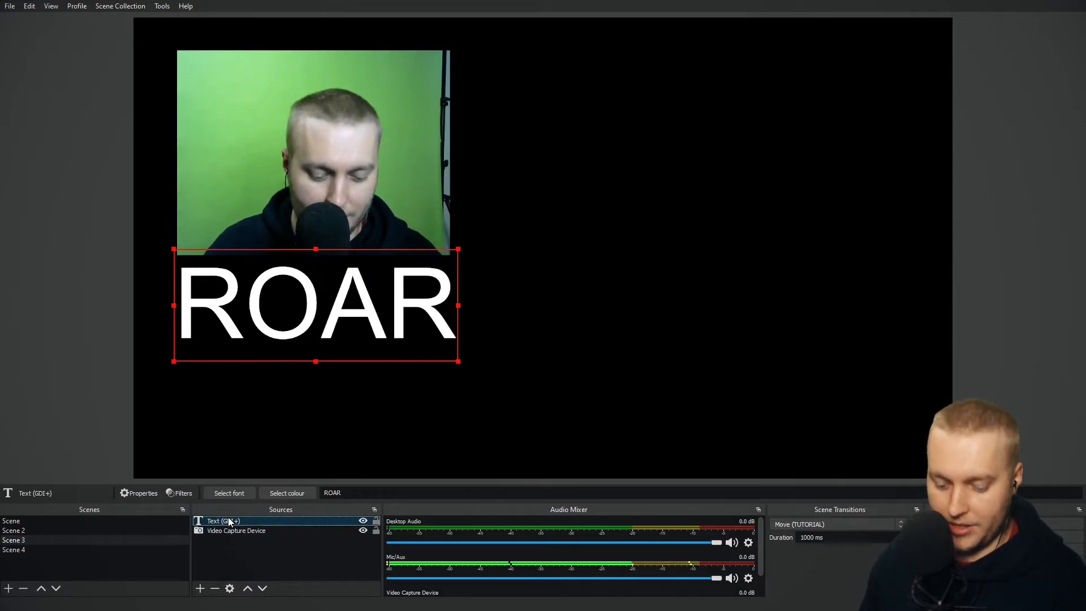
{"action": "left_click", "coordinate": [13, 550]}
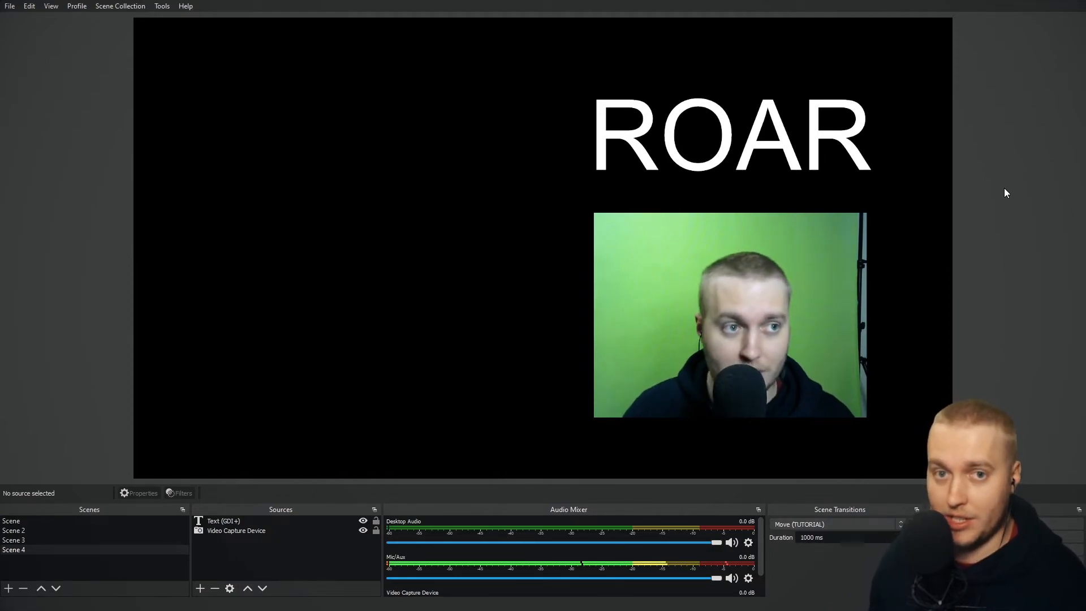
{"action": "left_click", "coordinate": [13, 540]}
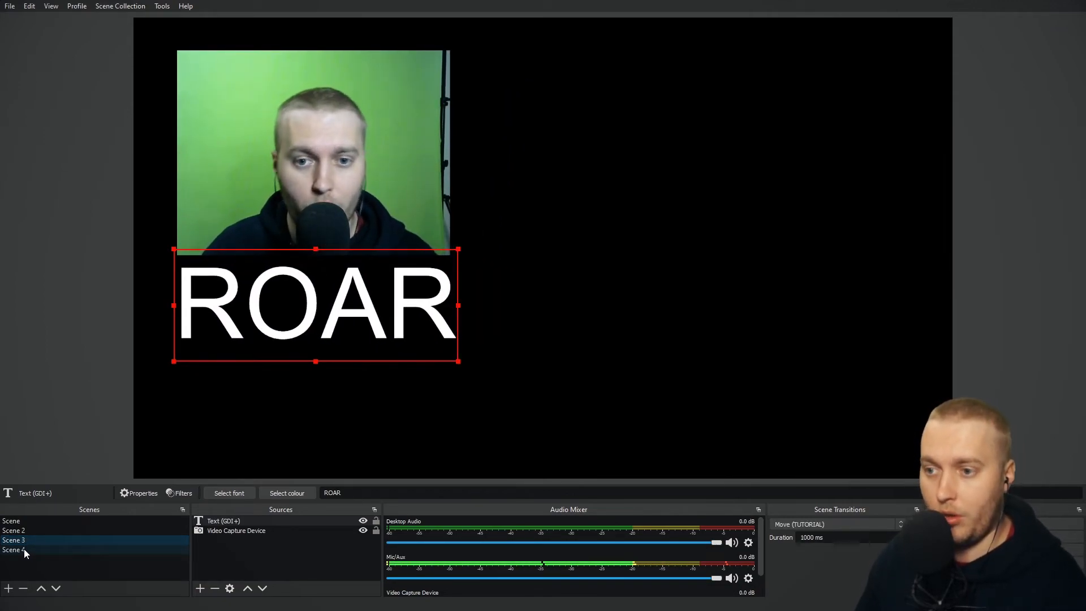
{"action": "left_click", "coordinate": [13, 549]}
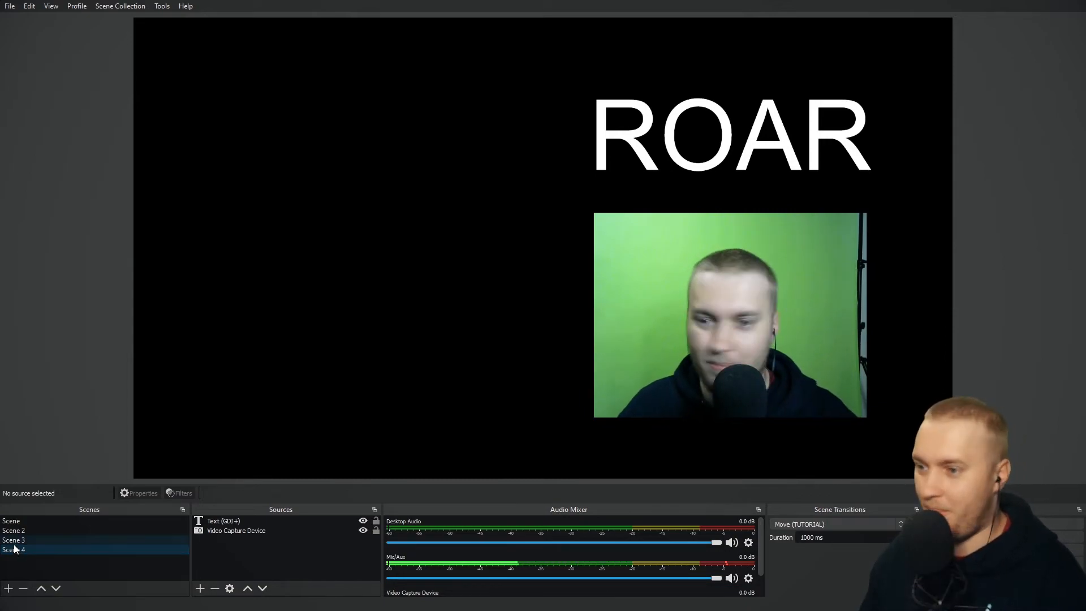
{"action": "left_click", "coordinate": [222, 520]}
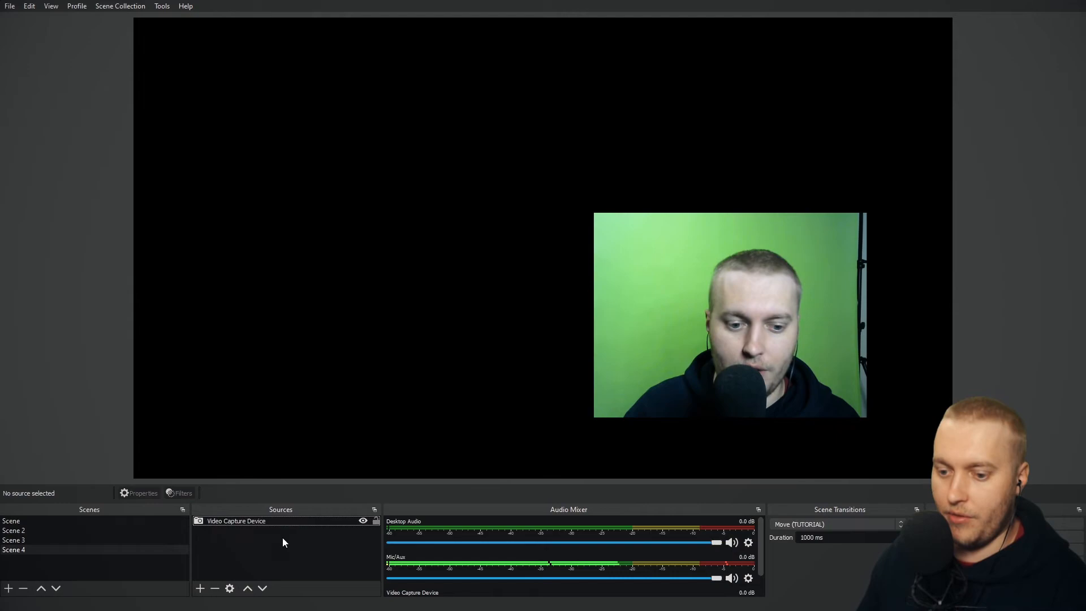
Turn off Zoom for appearing and disappearing items in Move (TUTORIAL) and confirm.
{"action": "left_click", "coordinate": [14, 549]}
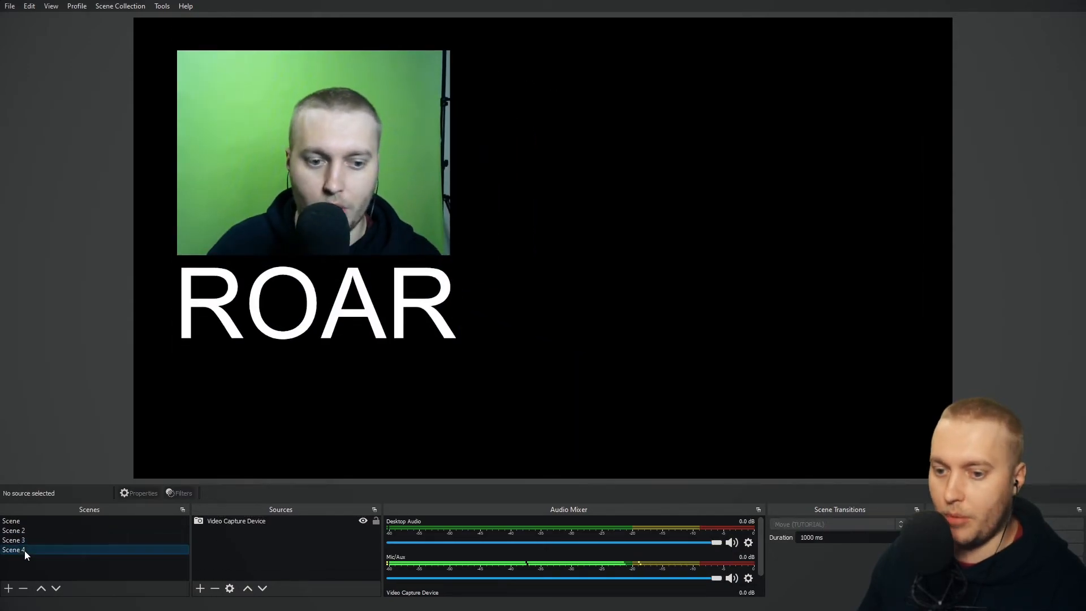
{"action": "left_click", "coordinate": [13, 540]}
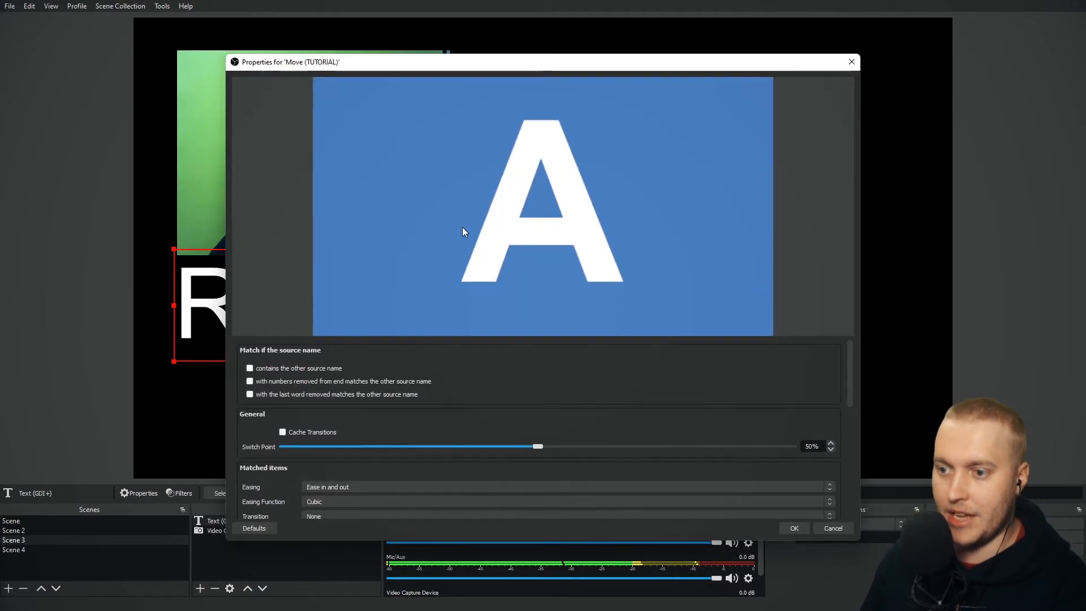
{"action": "scroll", "scroll_direction": "down", "scroll_amount": 3}
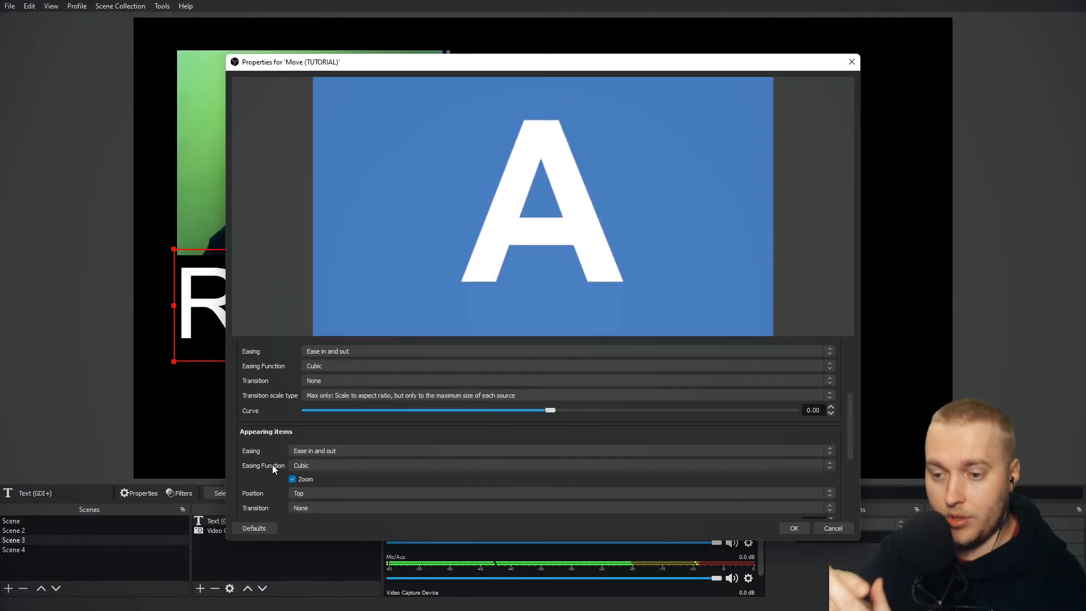
{"action": "scroll", "scroll_direction": "down", "scroll_amount": 3}
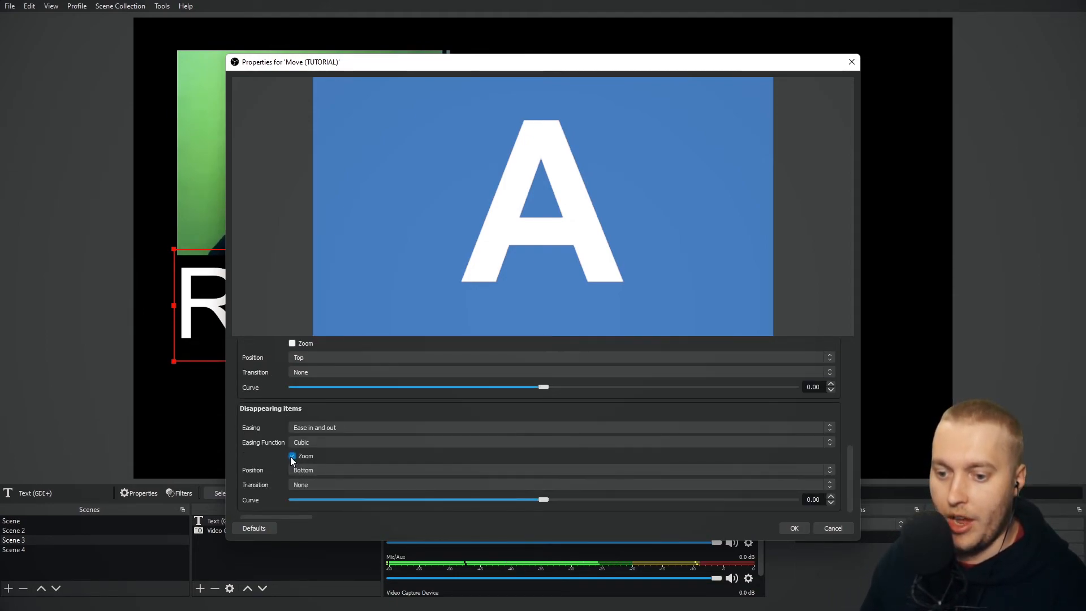
{"action": "left_click", "coordinate": [292, 456]}
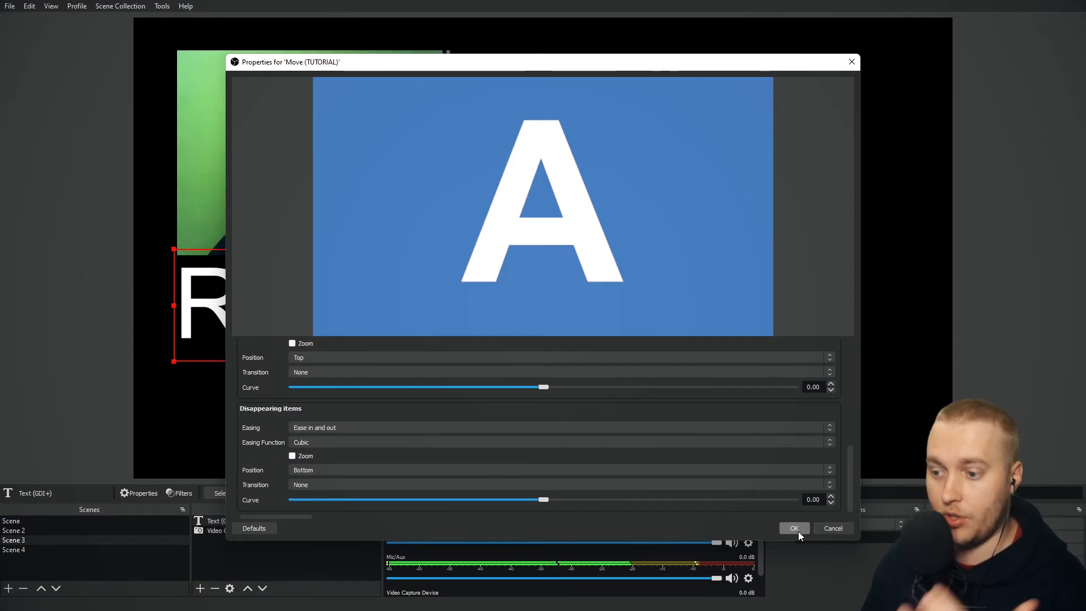
{"action": "left_click", "coordinate": [794, 528]}
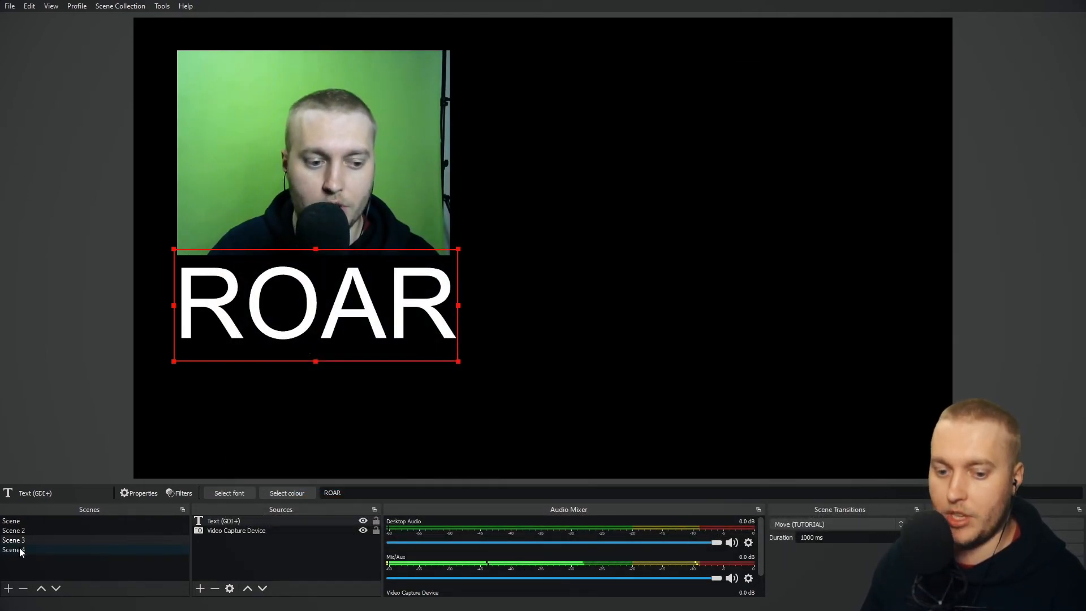
{"action": "left_click", "coordinate": [14, 550]}
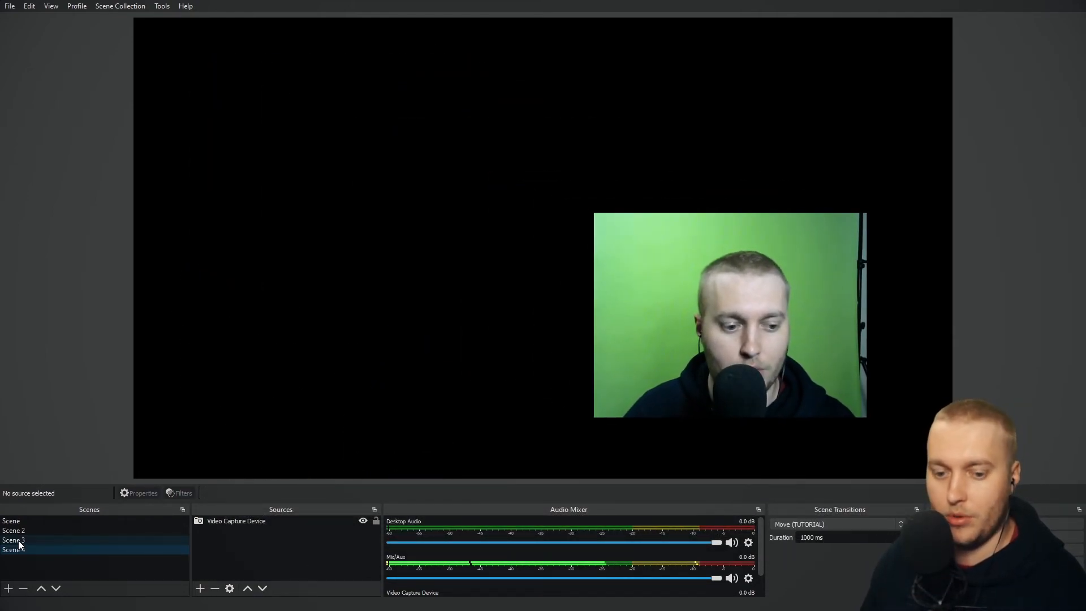
{"action": "left_click", "coordinate": [13, 549]}
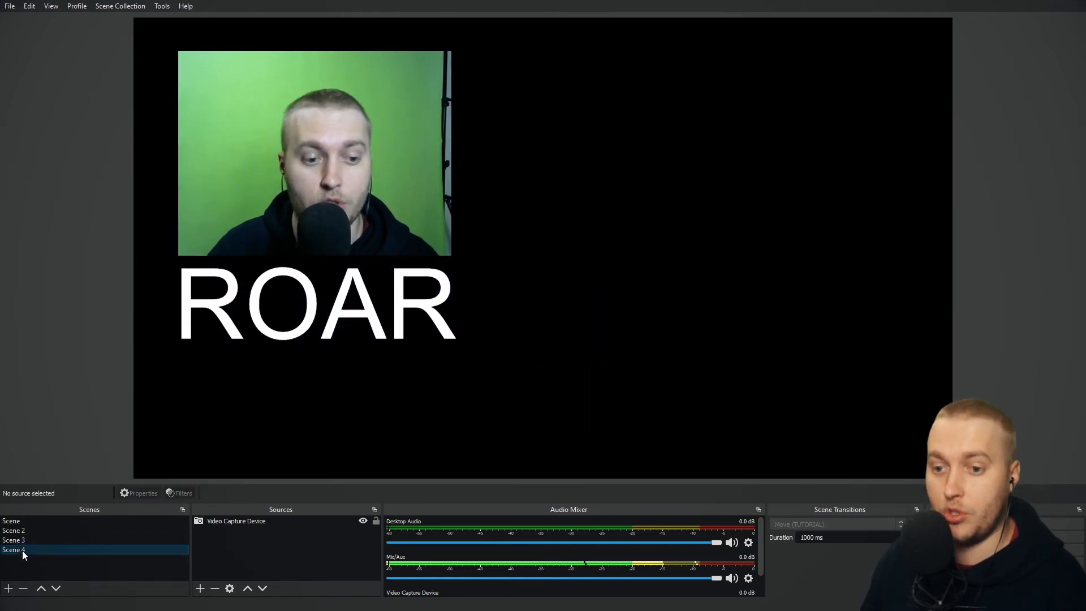
{"action": "left_click", "coordinate": [12, 540]}
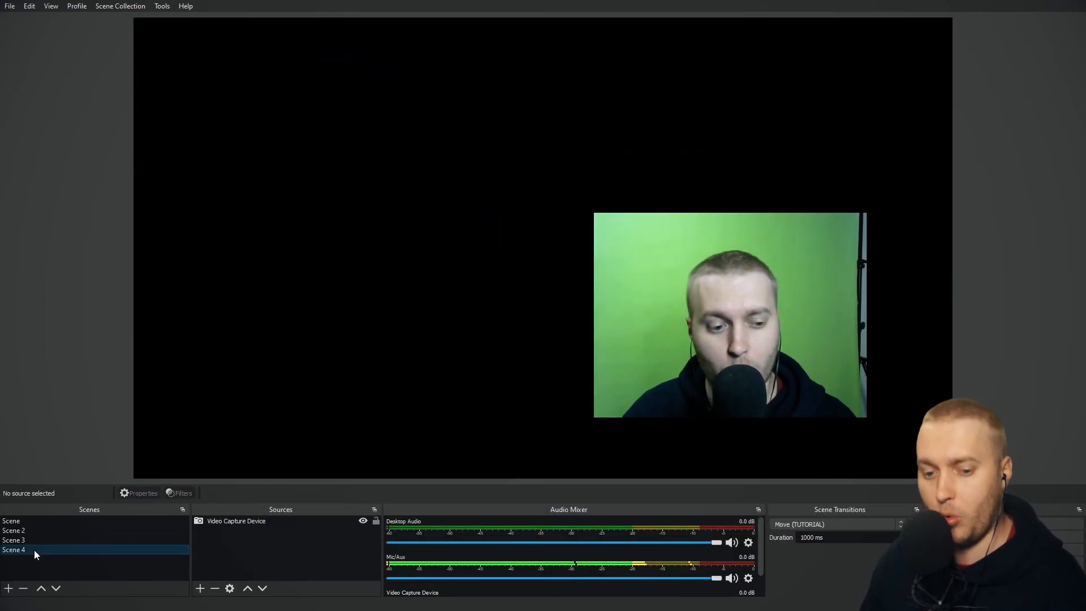
{"action": "left_click", "coordinate": [13, 540]}
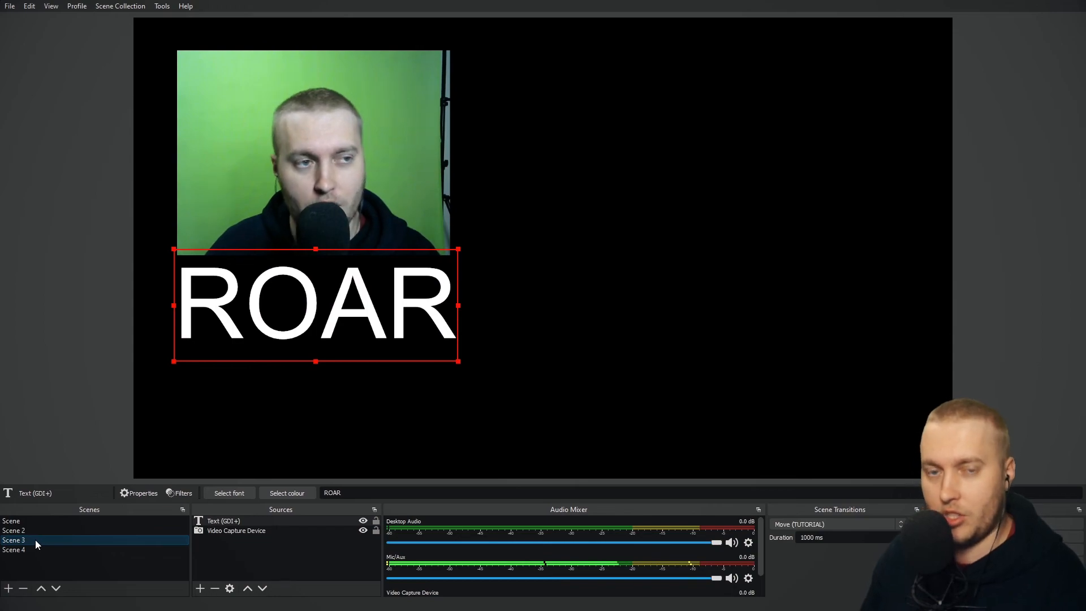